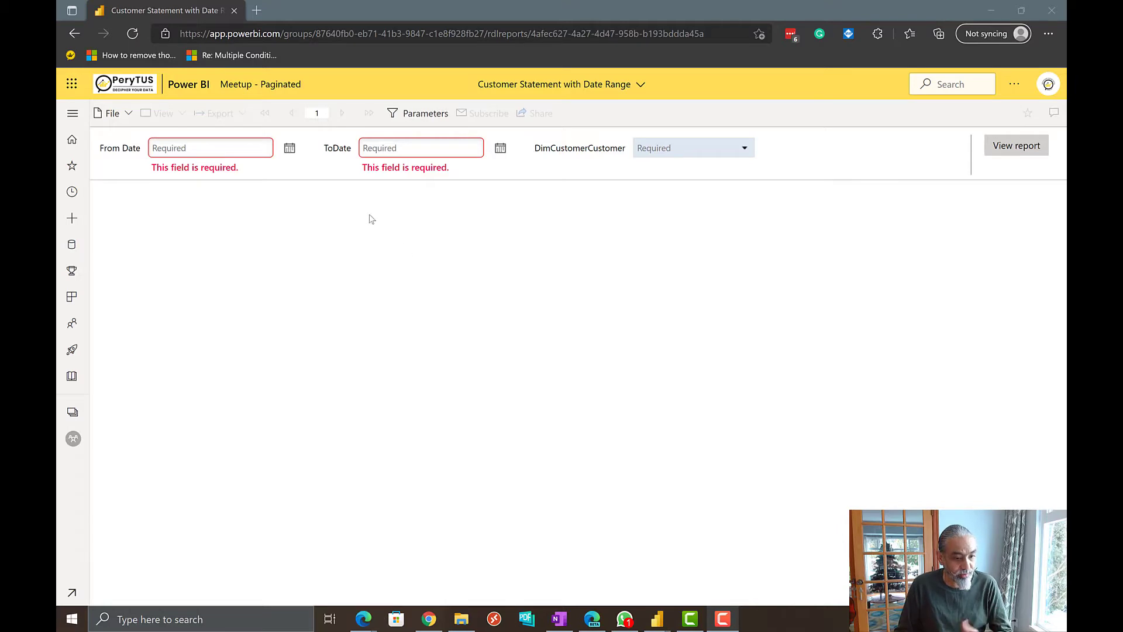
mouse_move(673, 128)
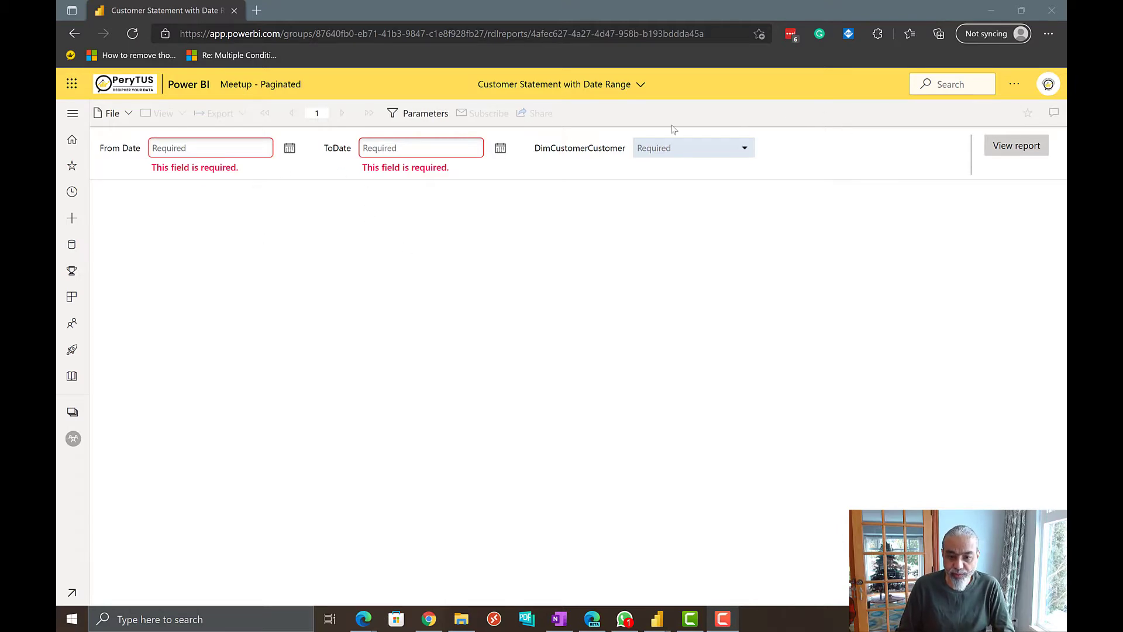
mouse_move(627, 93)
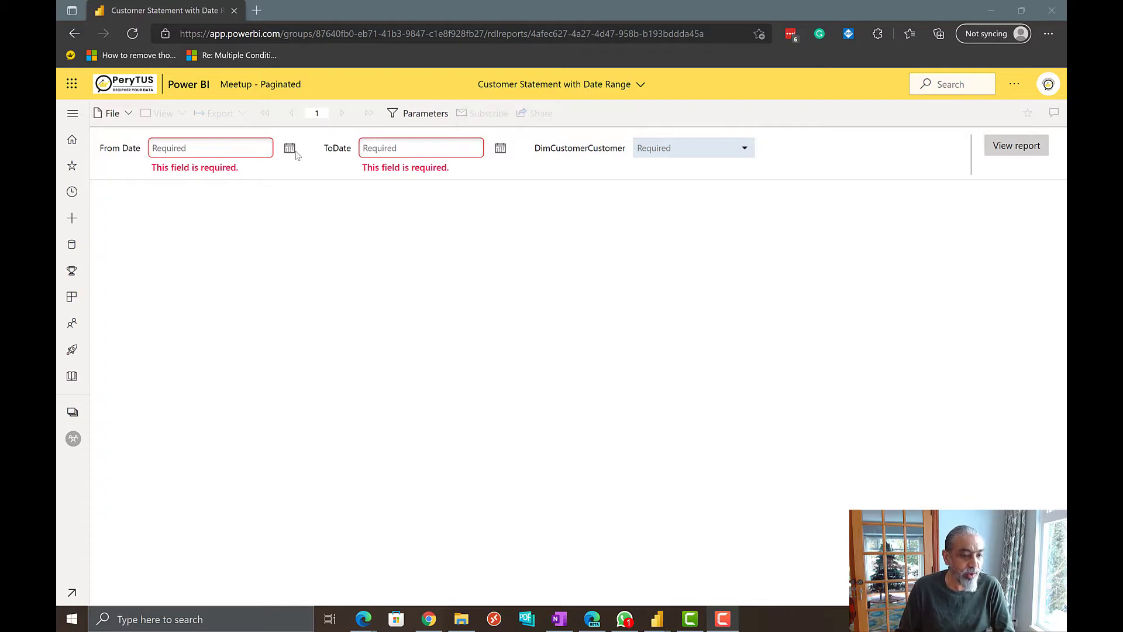
mouse_move(673, 151)
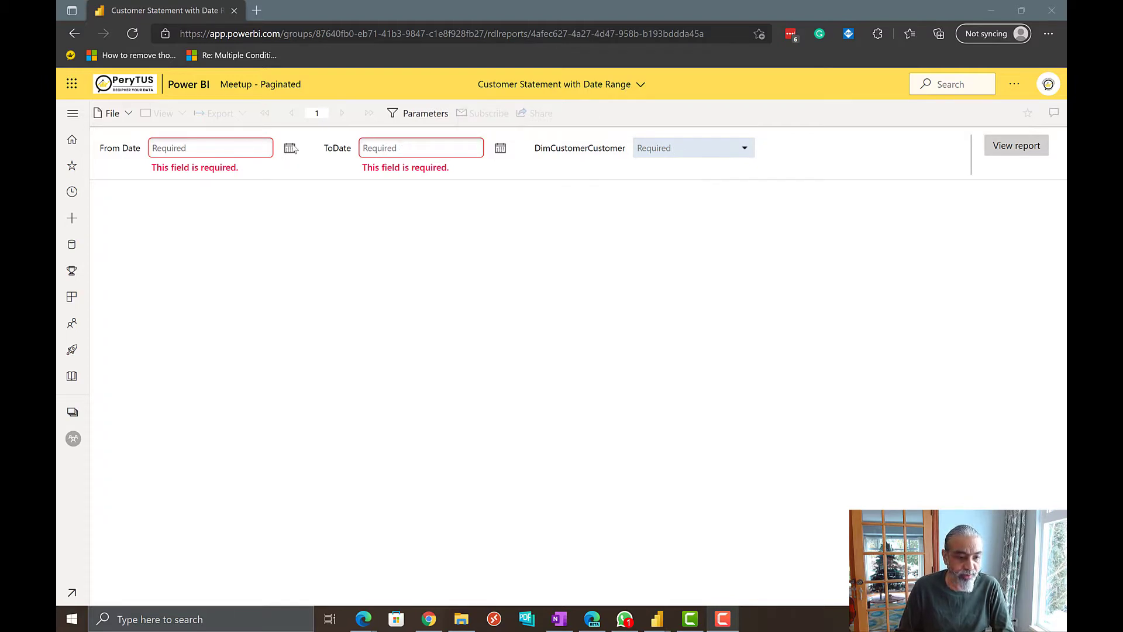
Reload Customer Statement with Date Range with default parameters and view the report.
click(1016, 145)
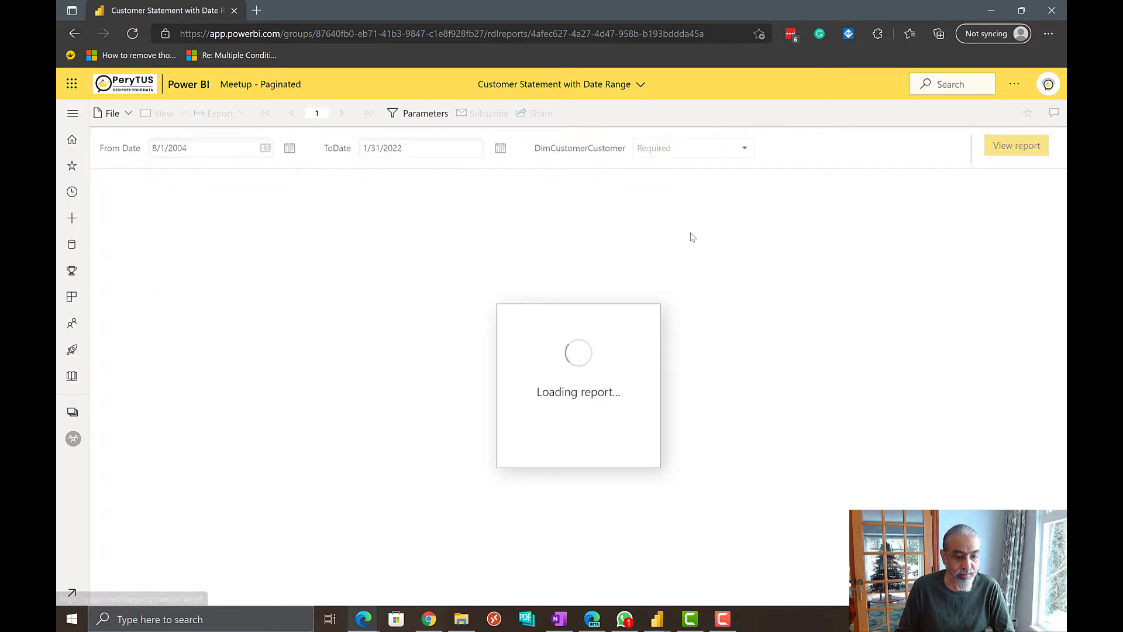
click(744, 148)
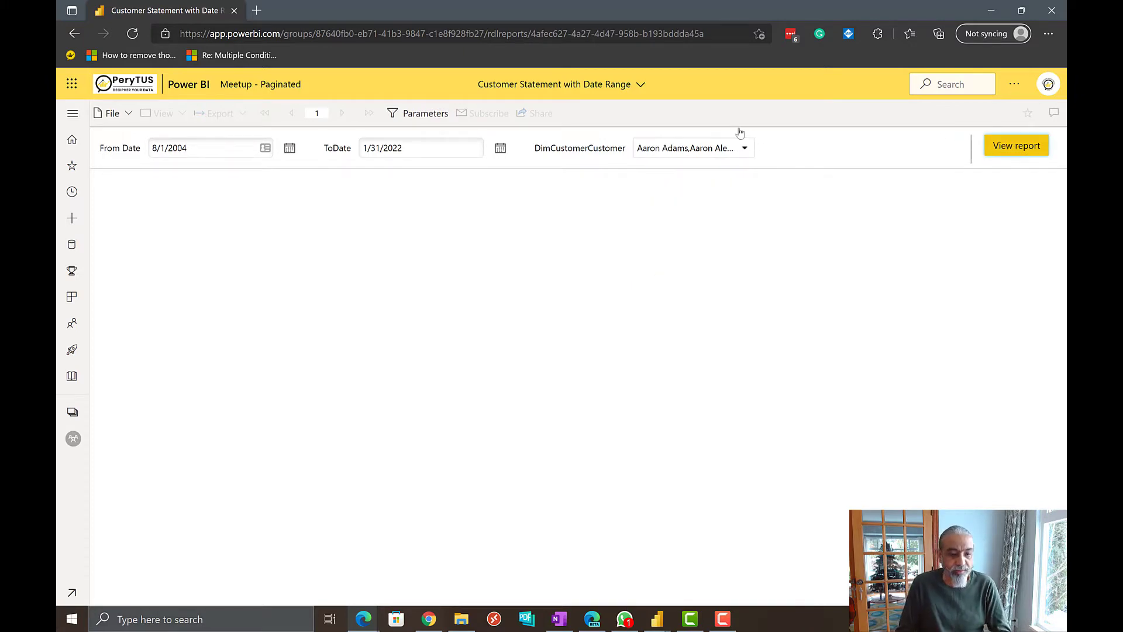
click(1016, 145)
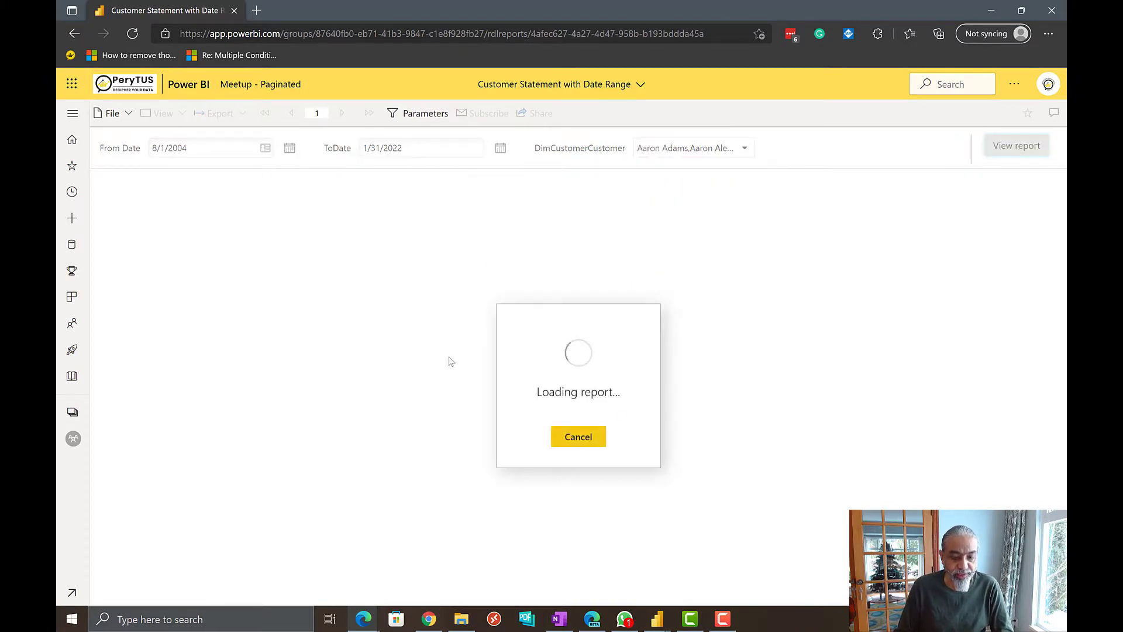
mouse_move(425, 295)
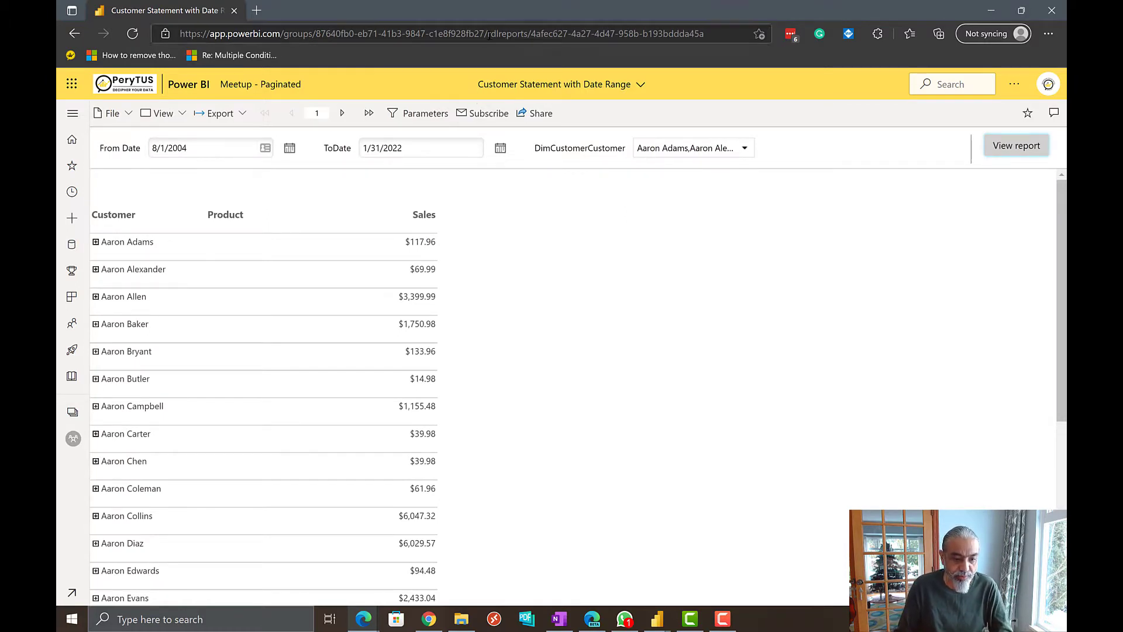
mouse_move(413, 354)
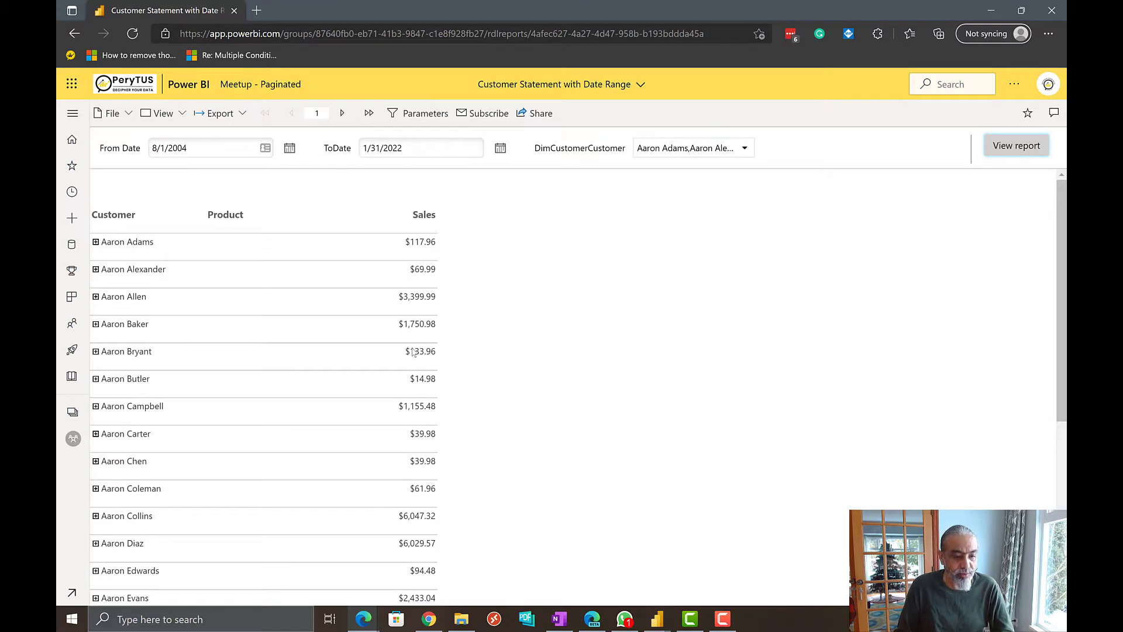
mouse_move(568, 595)
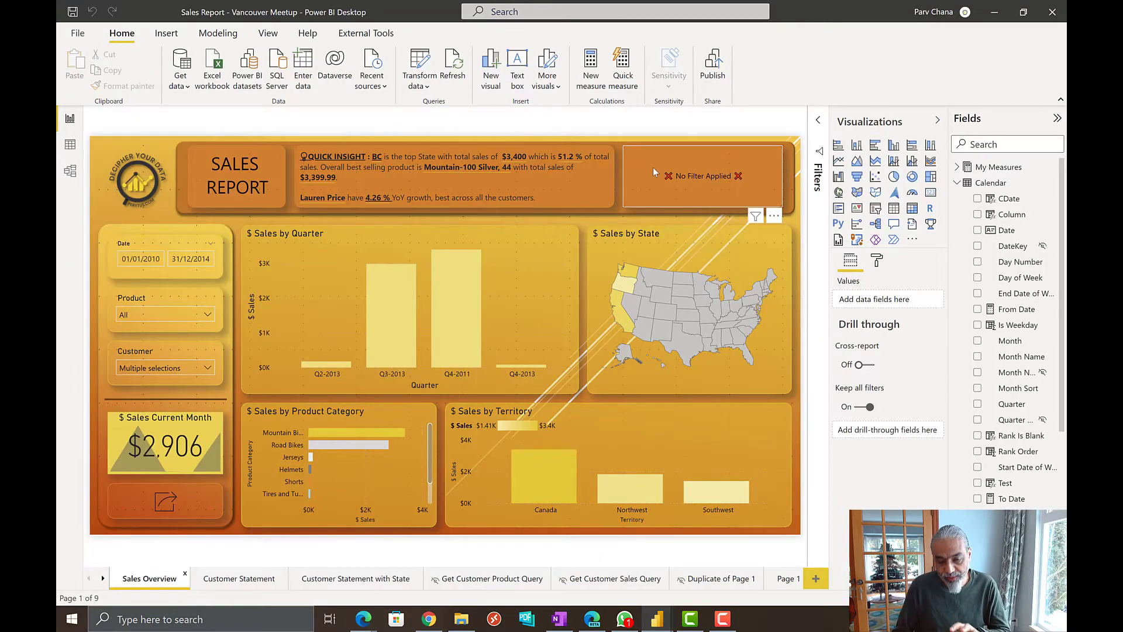
mouse_move(648, 169)
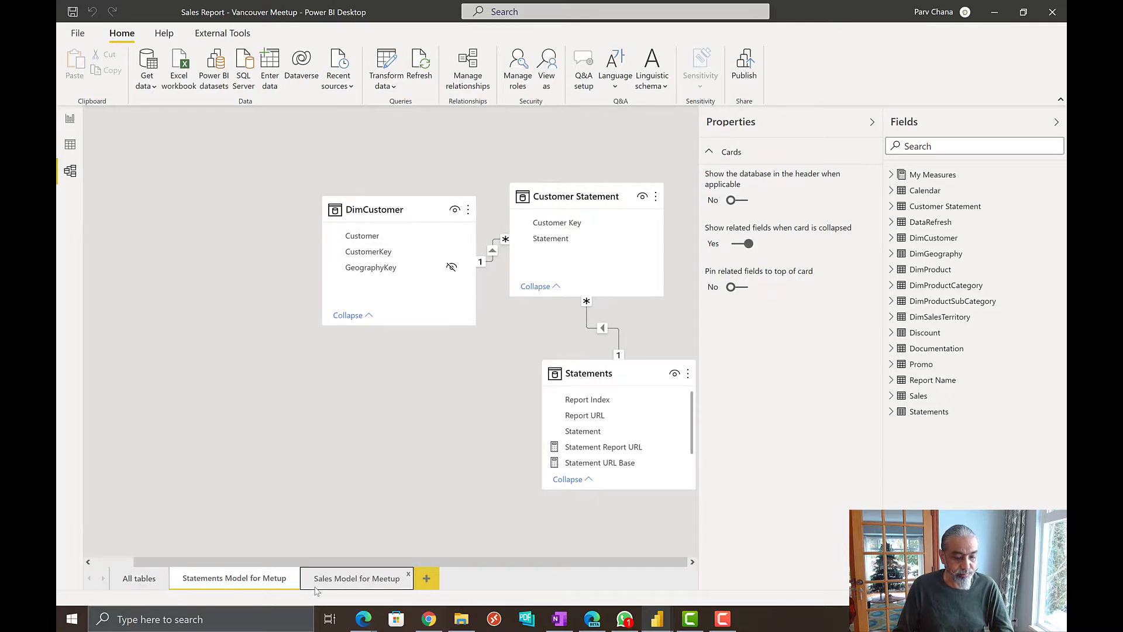
Show the Sales Model for Metup layout, then return to Report view.
click(356, 577)
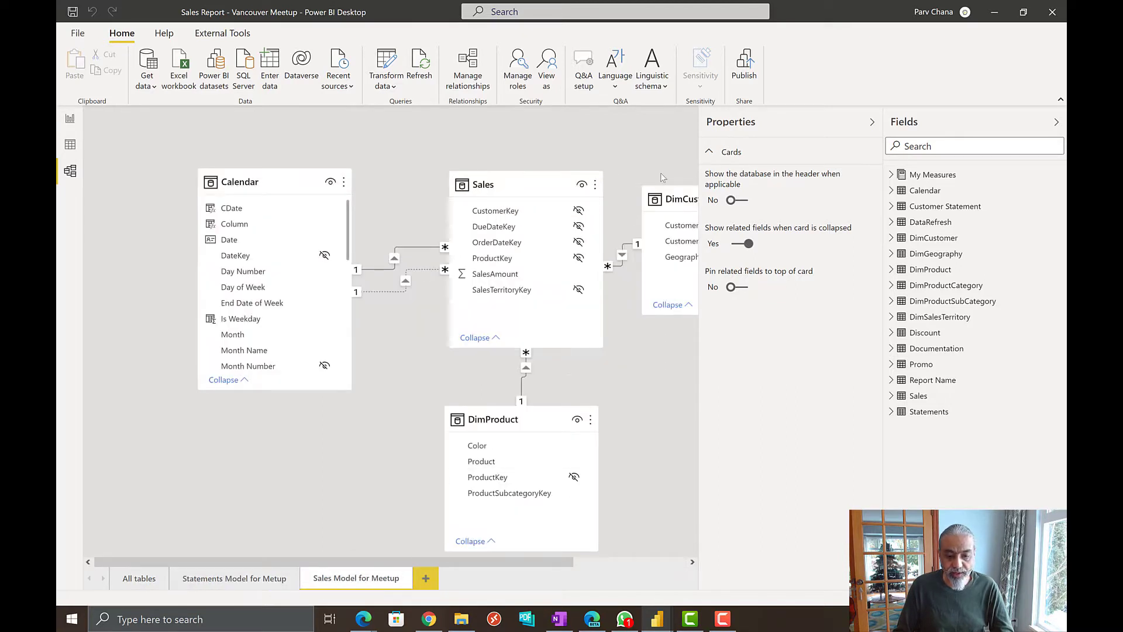
click(872, 122)
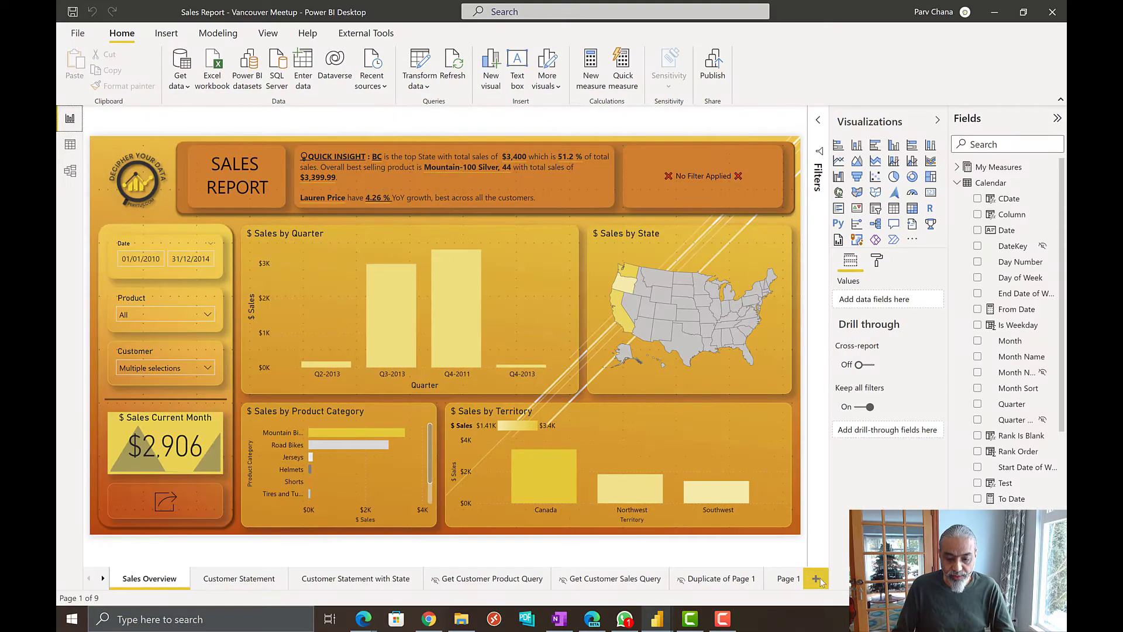
Add blank Page 4 holding a paginated report visual.
click(815, 578)
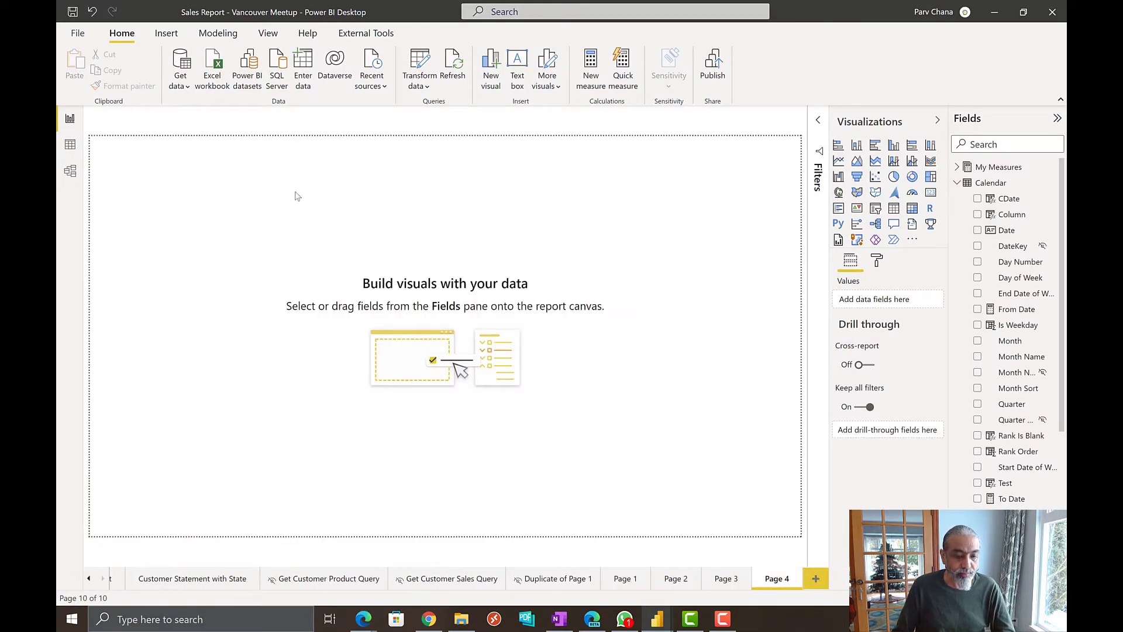
mouse_move(394, 120)
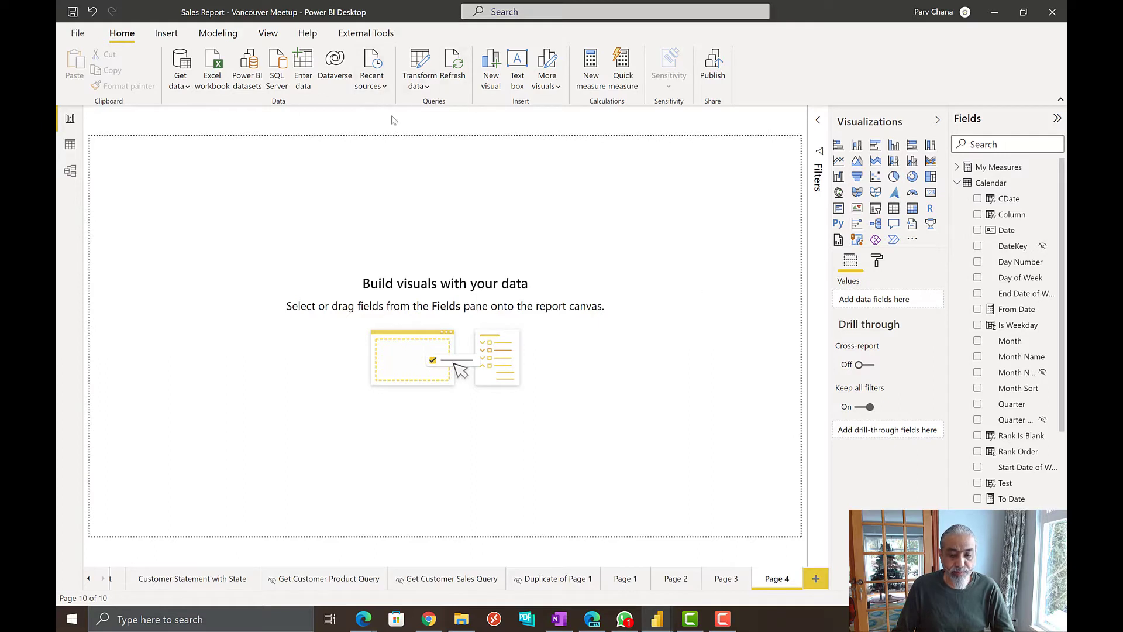
mouse_move(246, 70)
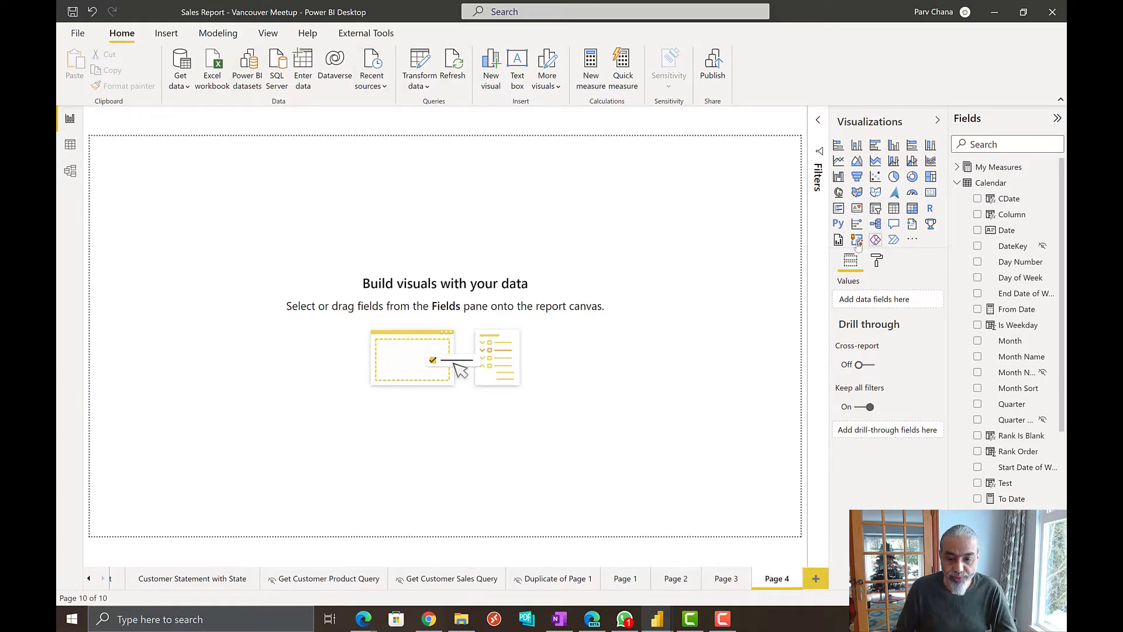
mouse_move(838, 240)
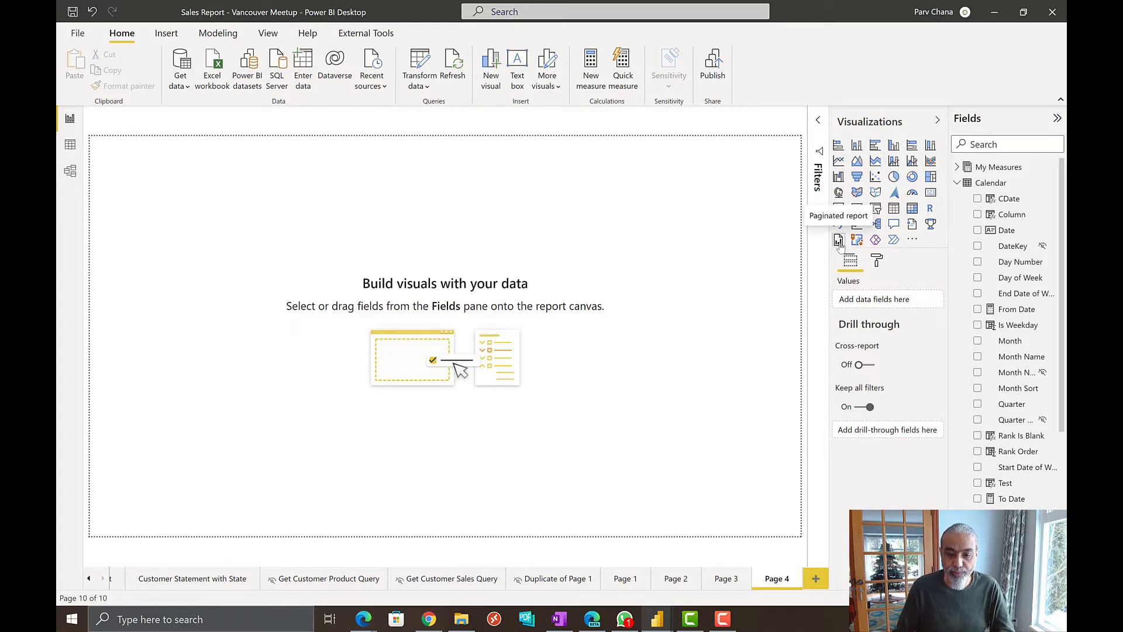
click(837, 240)
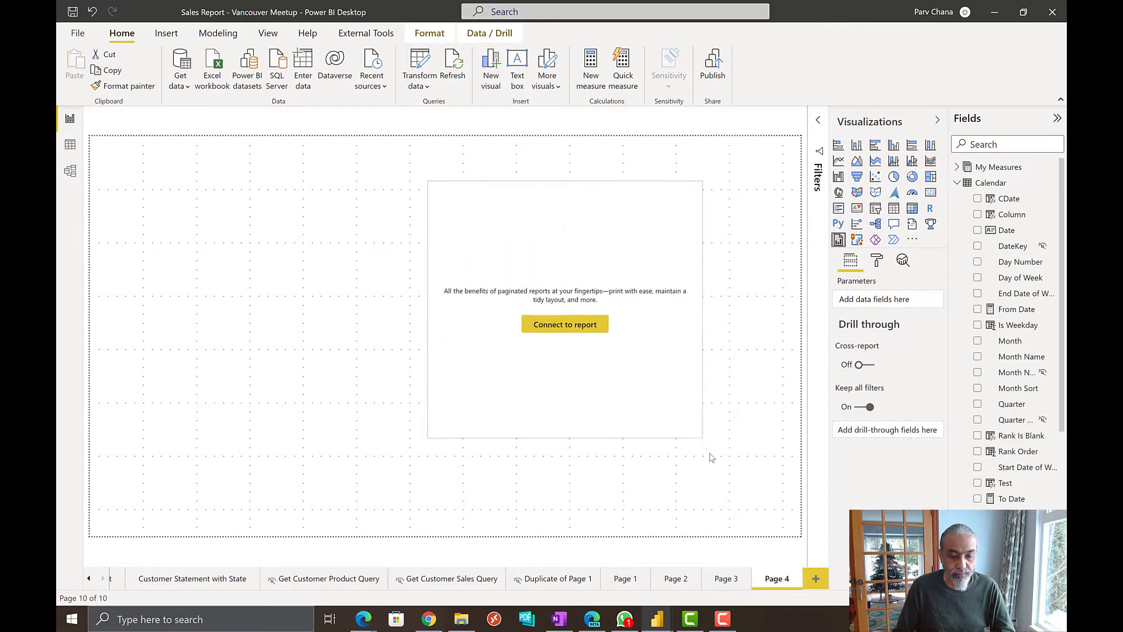
Connect the visual to Customer Statement with Date Range and proceed to Set Parameters.
click(565, 324)
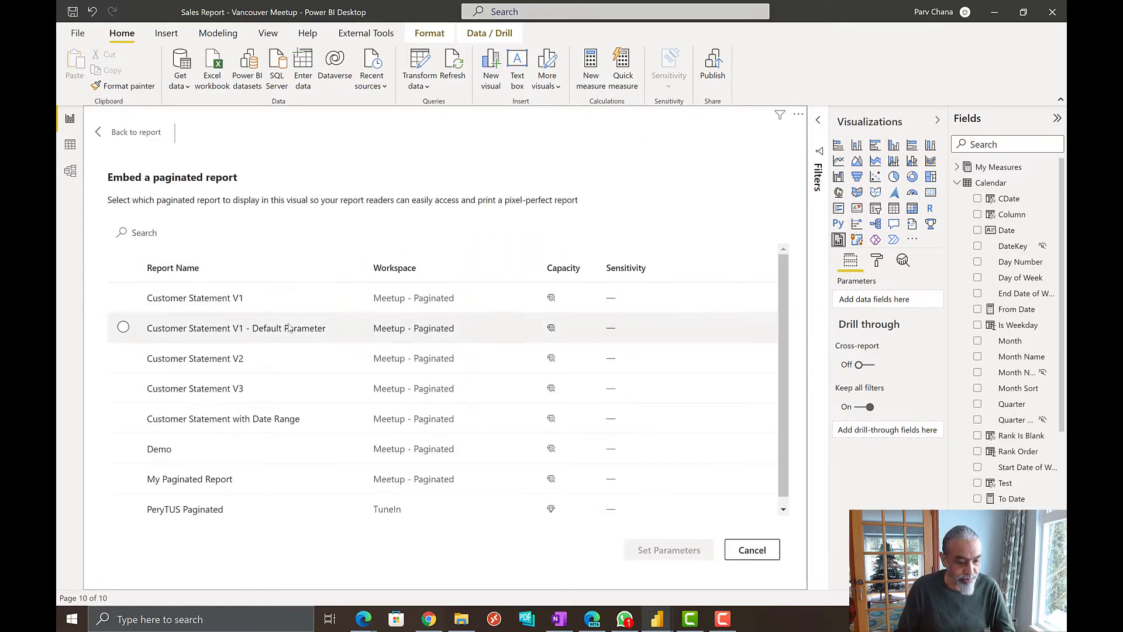
mouse_move(194, 427)
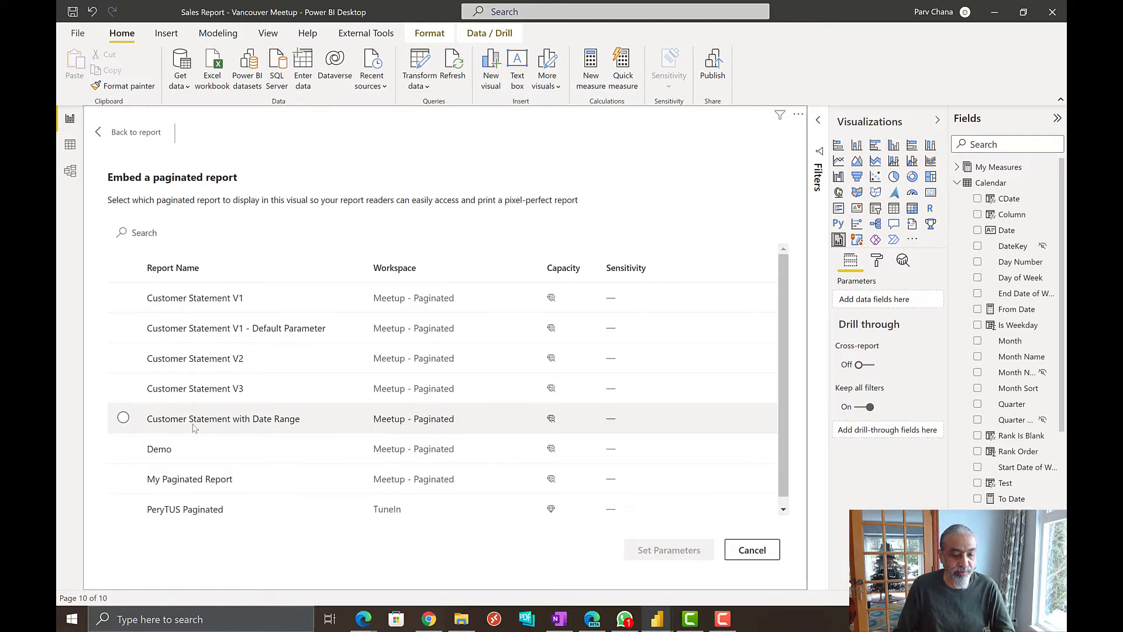
click(123, 418)
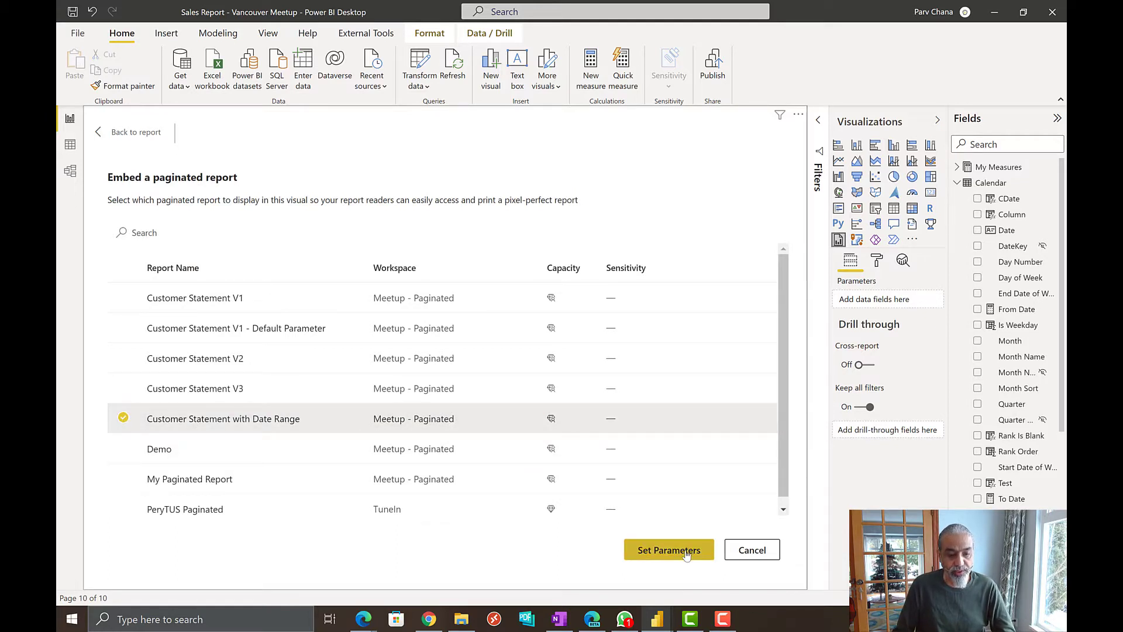
click(669, 550)
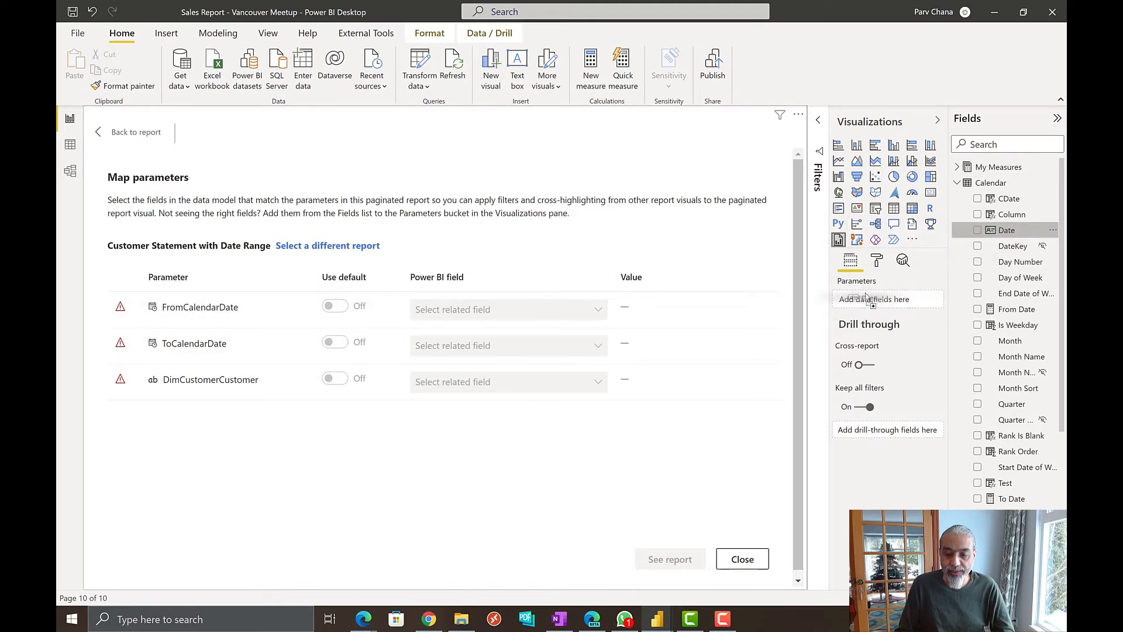
Add Calendar Date as two parameters, mapping FromCalendarDate to Date.
click(978, 230)
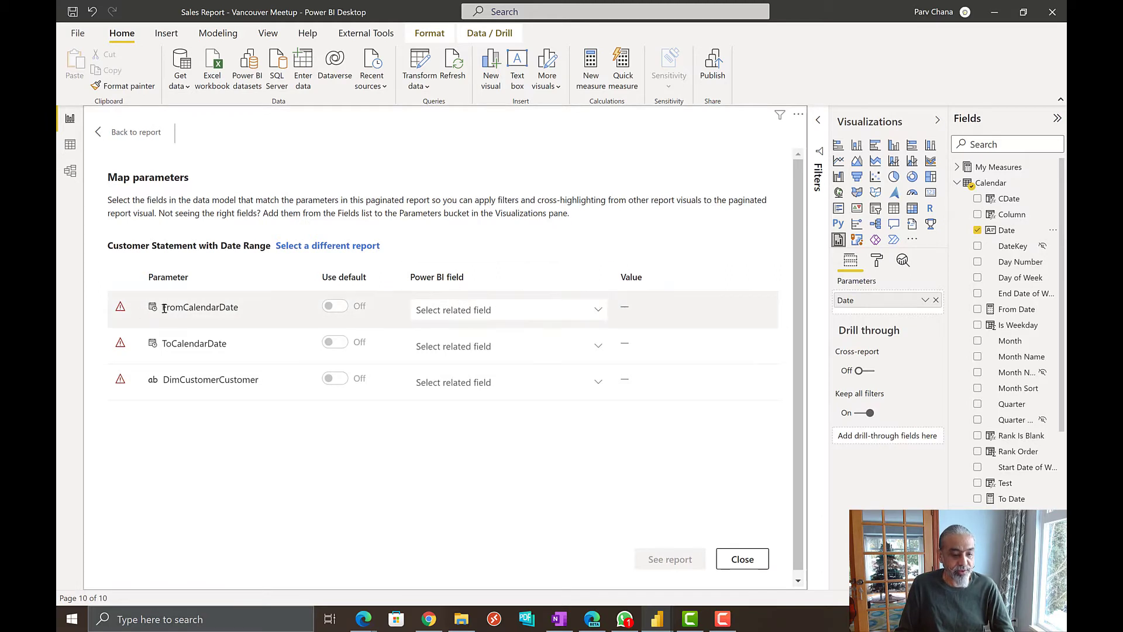
click(509, 309)
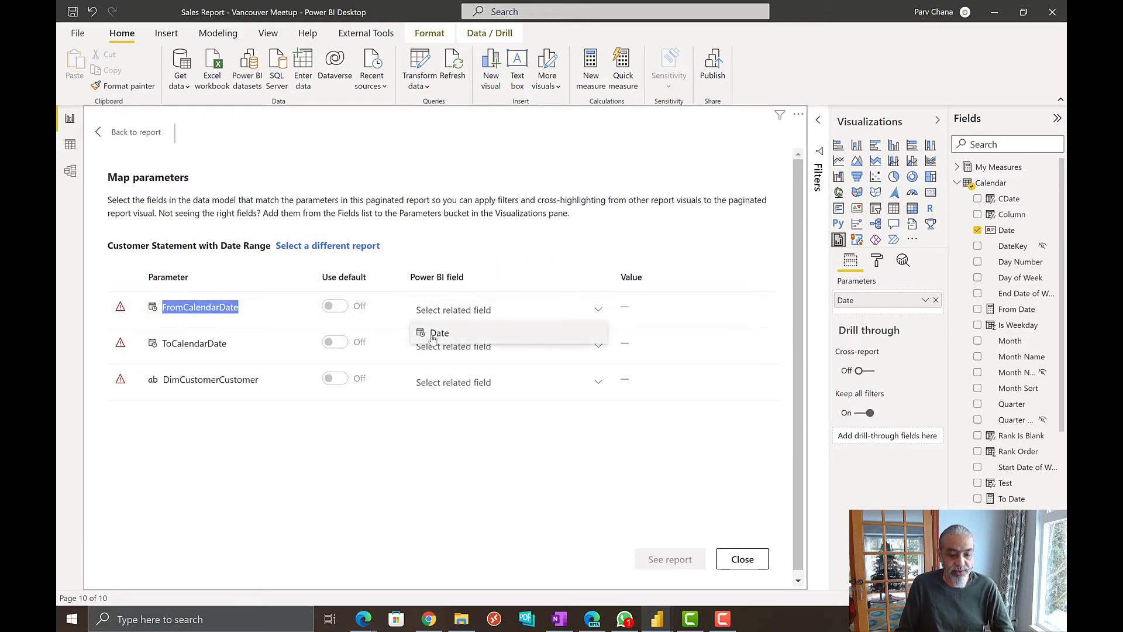
click(439, 333)
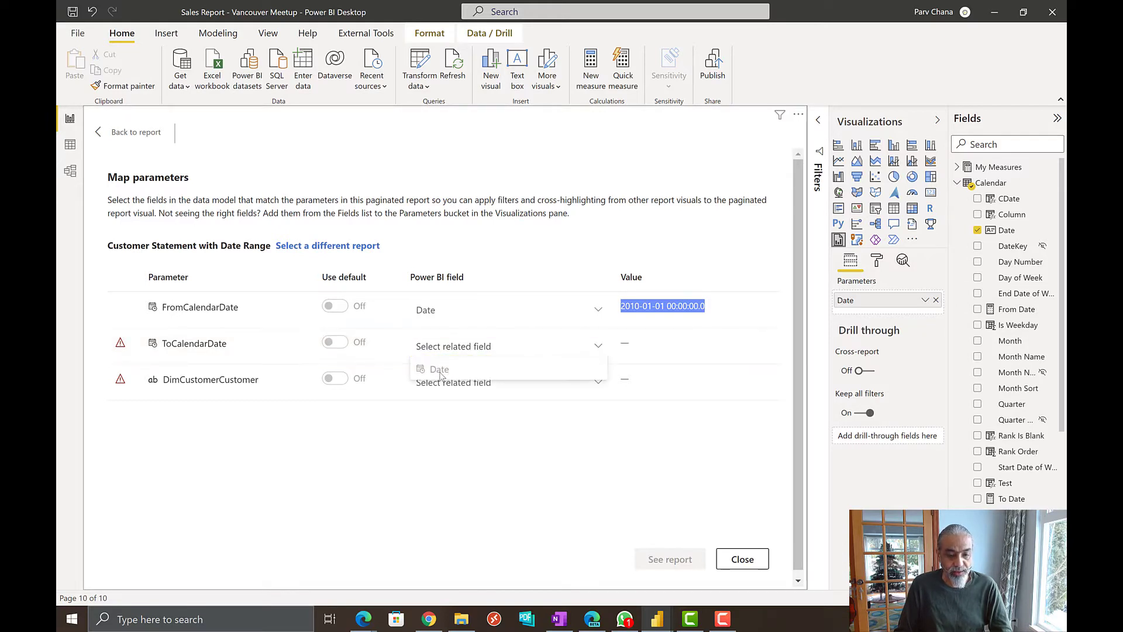
mouse_move(461, 372)
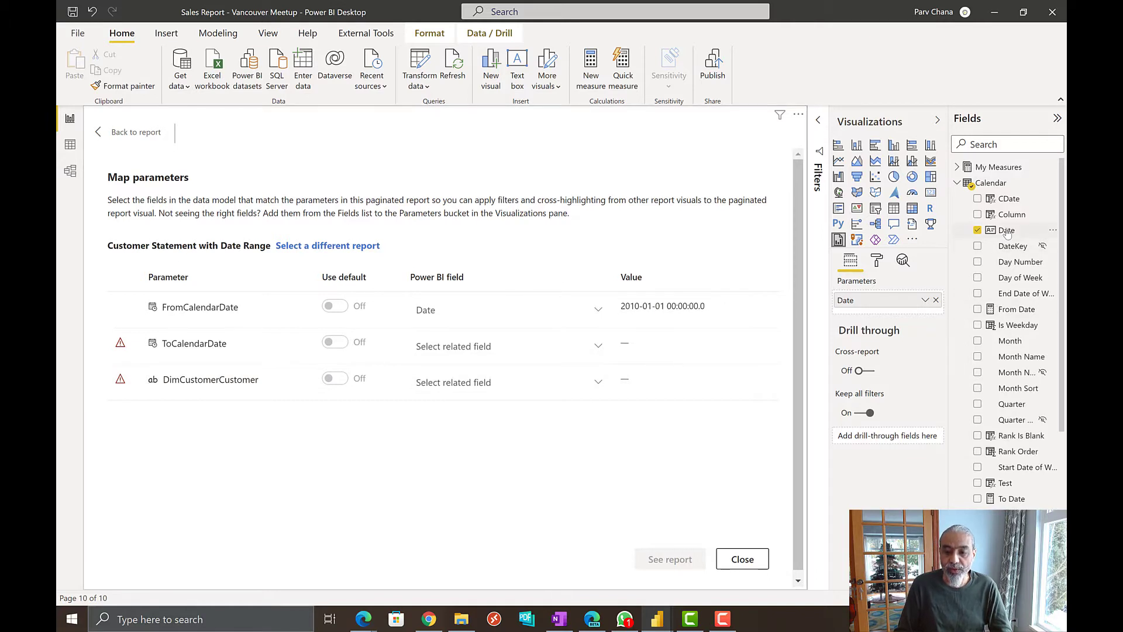
click(1007, 230)
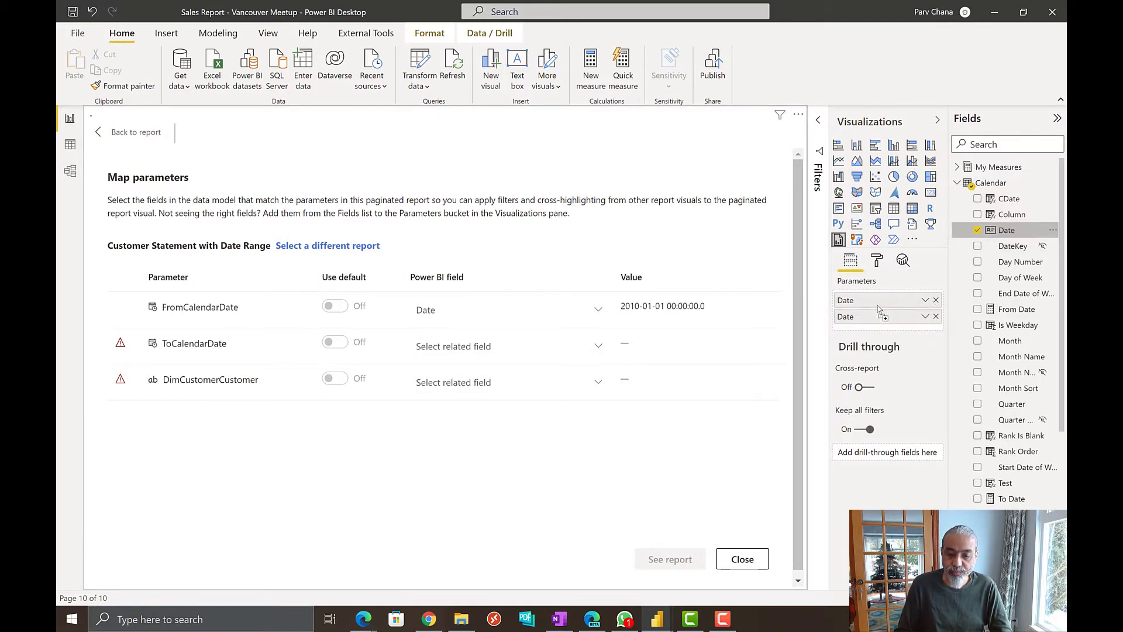
click(508, 346)
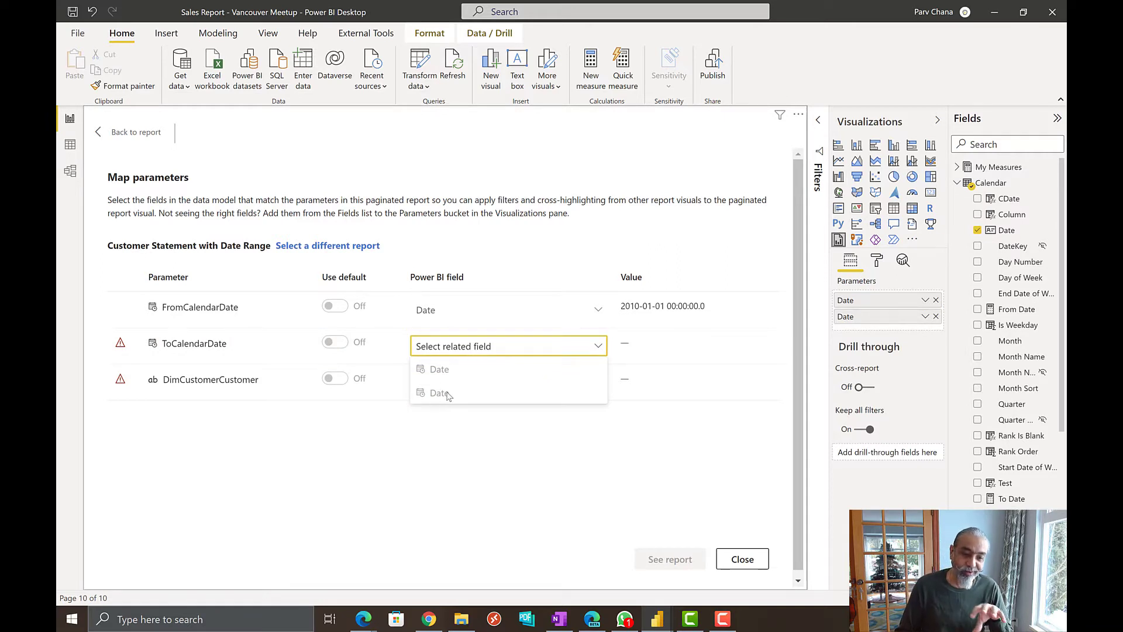
mouse_move(886, 288)
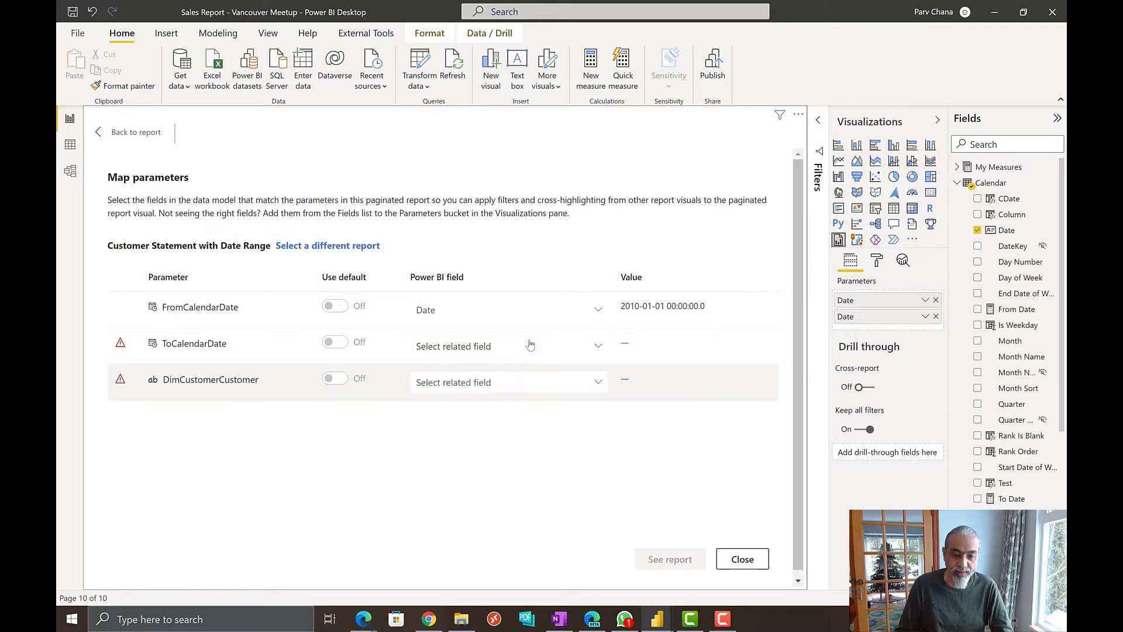
Search fields for 'customer' and list ToCalendarDate's field choices.
text(c)
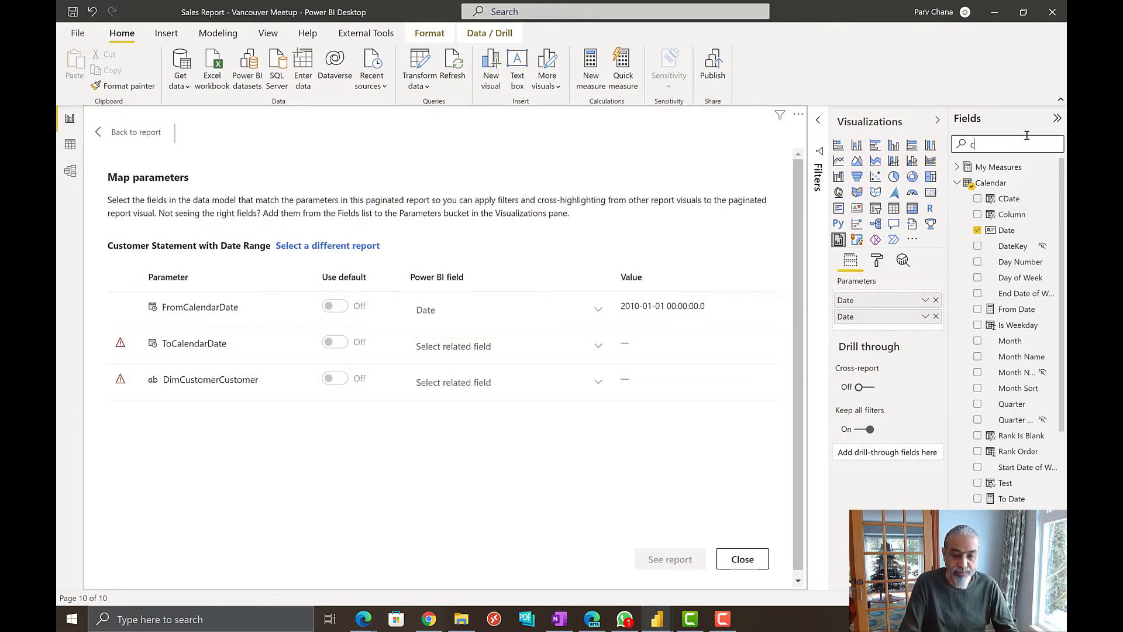
text(ustomer)
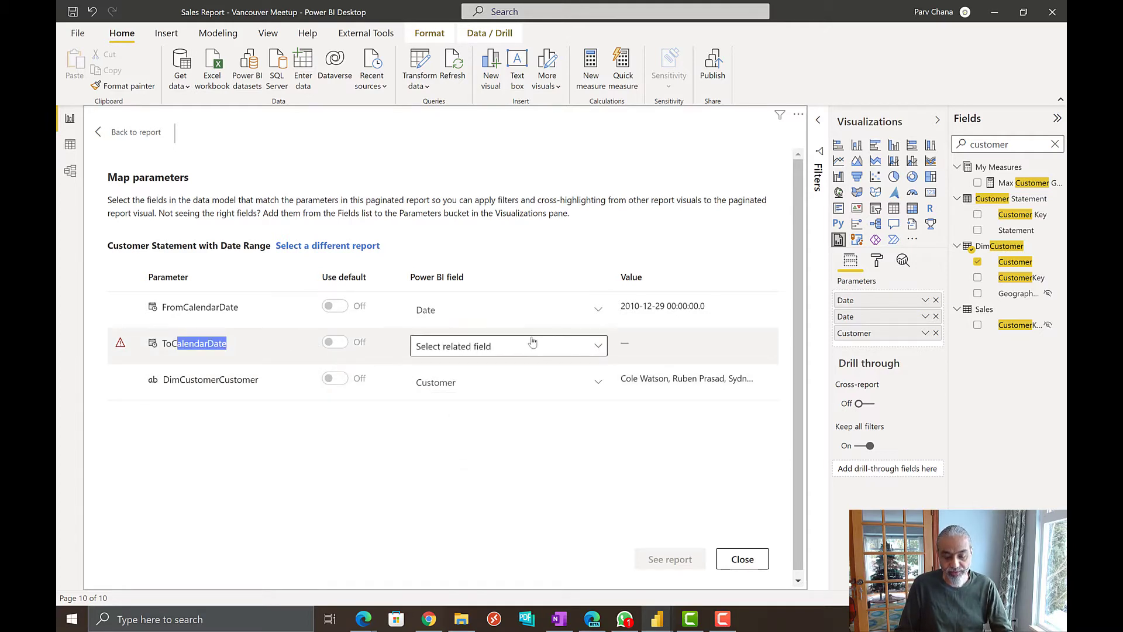
click(532, 346)
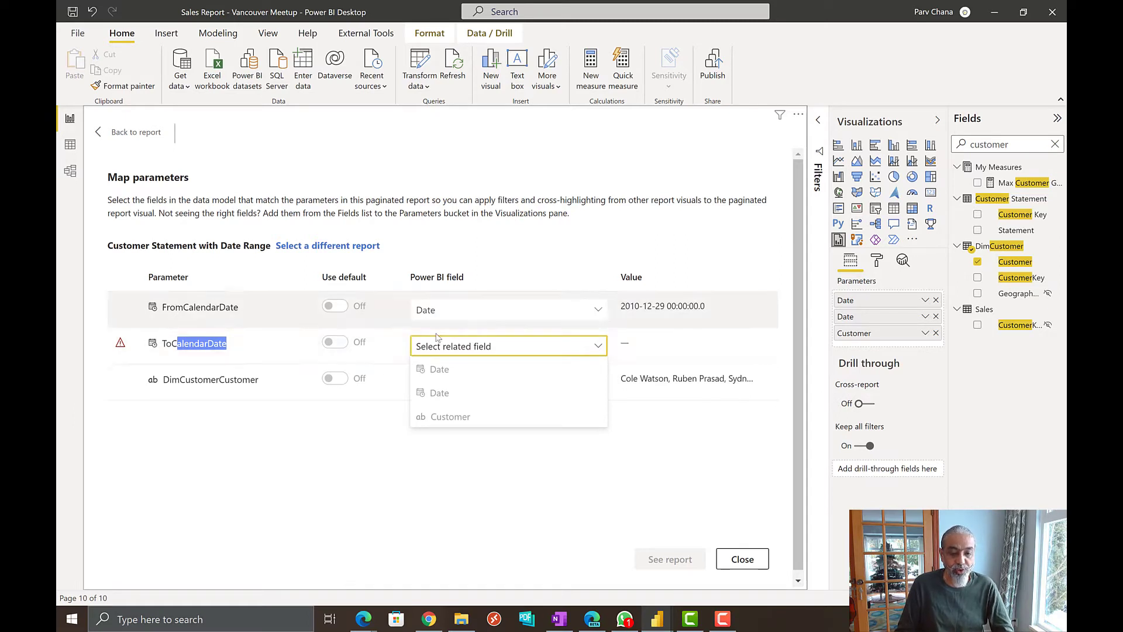
mouse_move(463, 332)
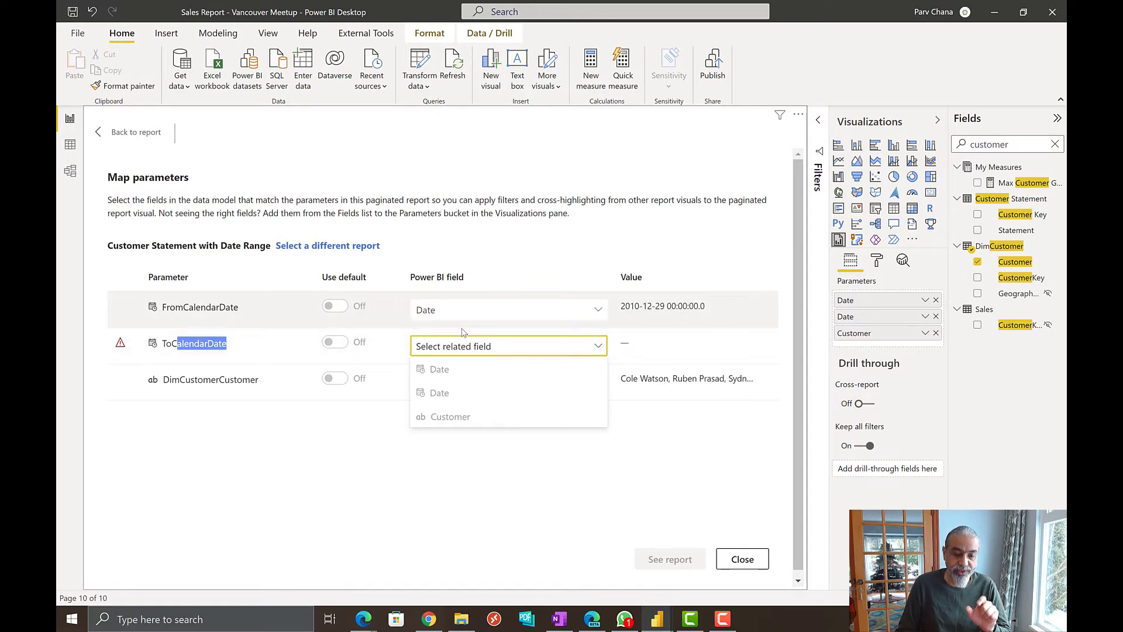
mouse_move(493, 335)
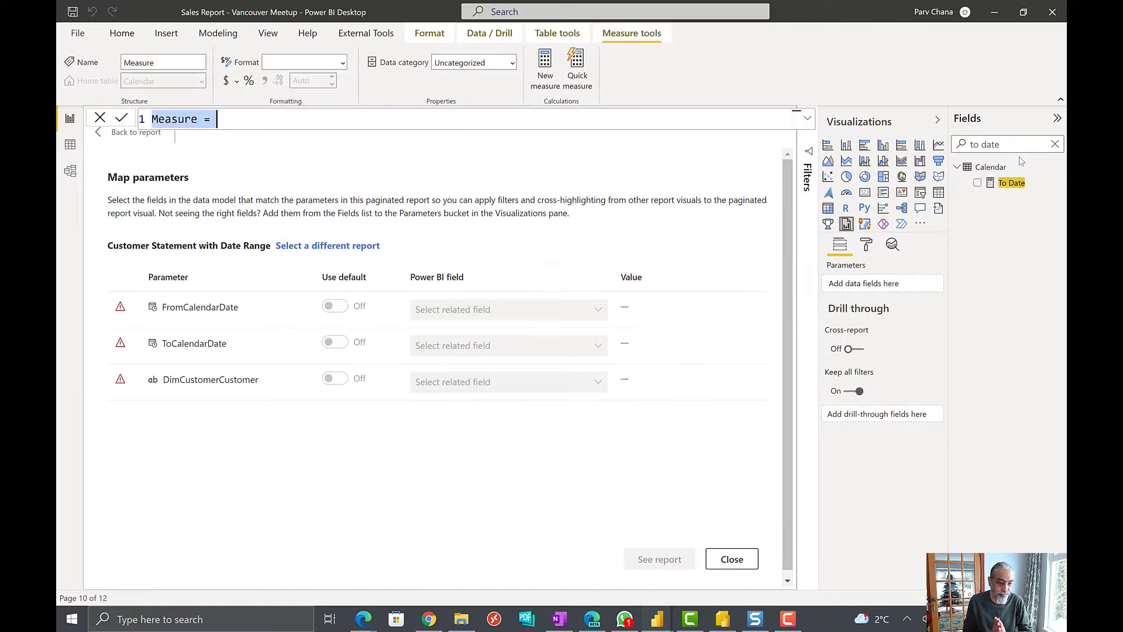
mouse_move(303, 104)
text(From Date Para)
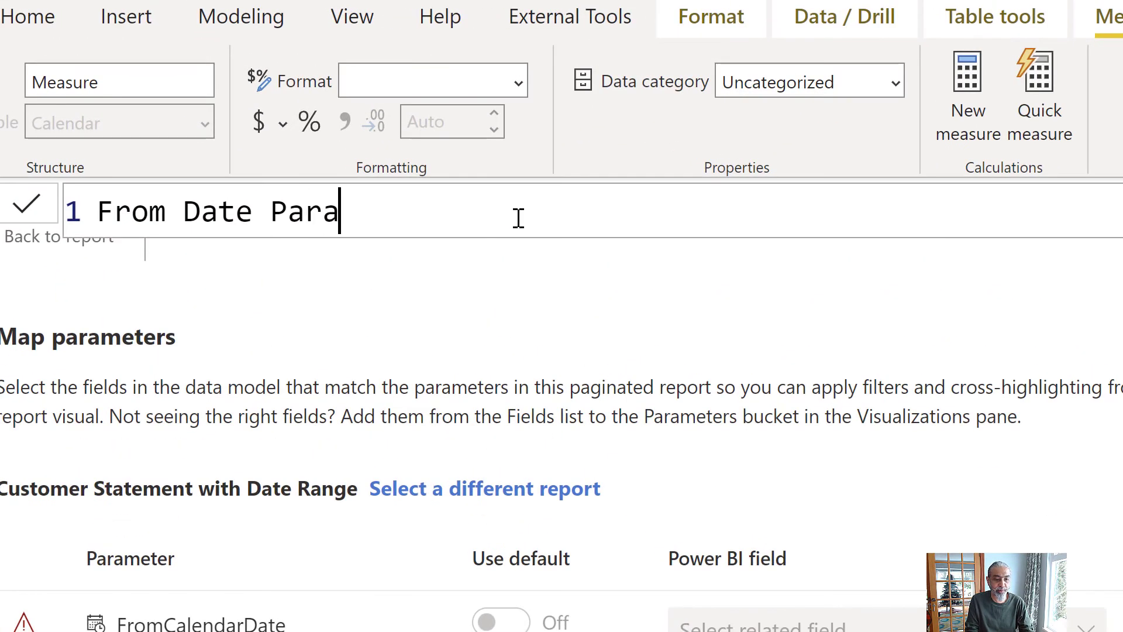
Create the measure From Date Parameter = MIN('Calendar'[Date]).
text(meter = M)
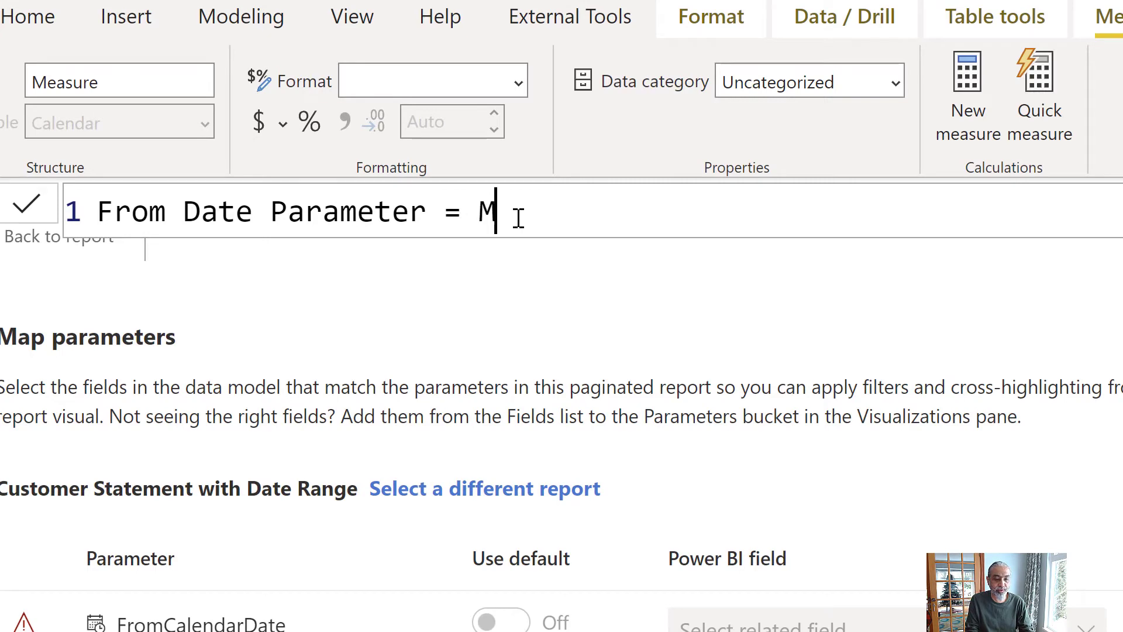
text(IN ('Calendar'[Date)
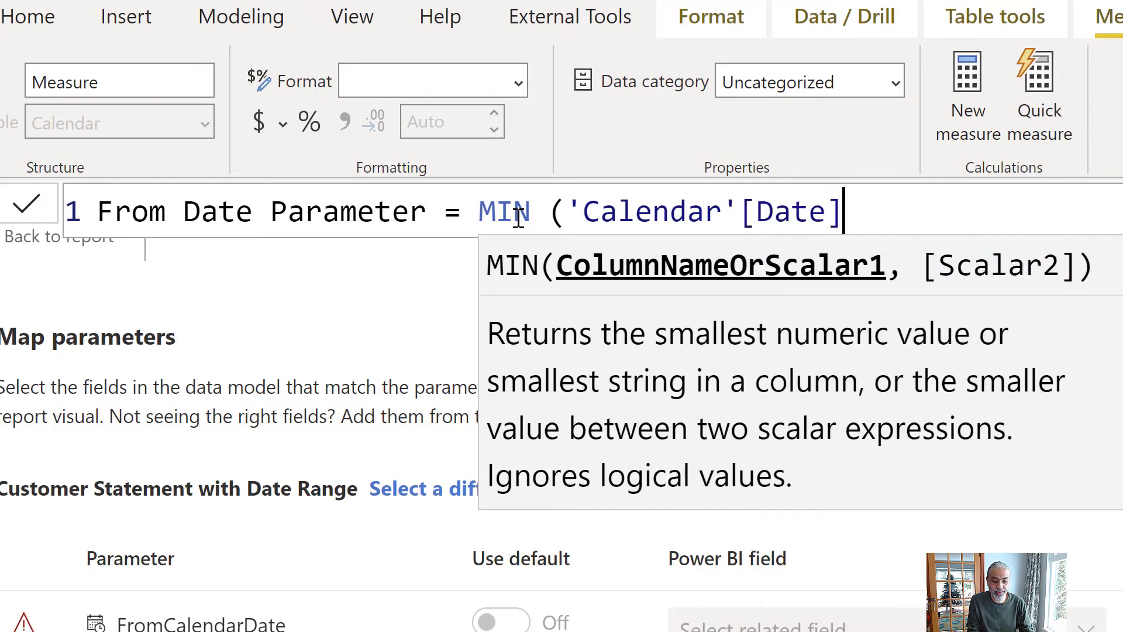
text())
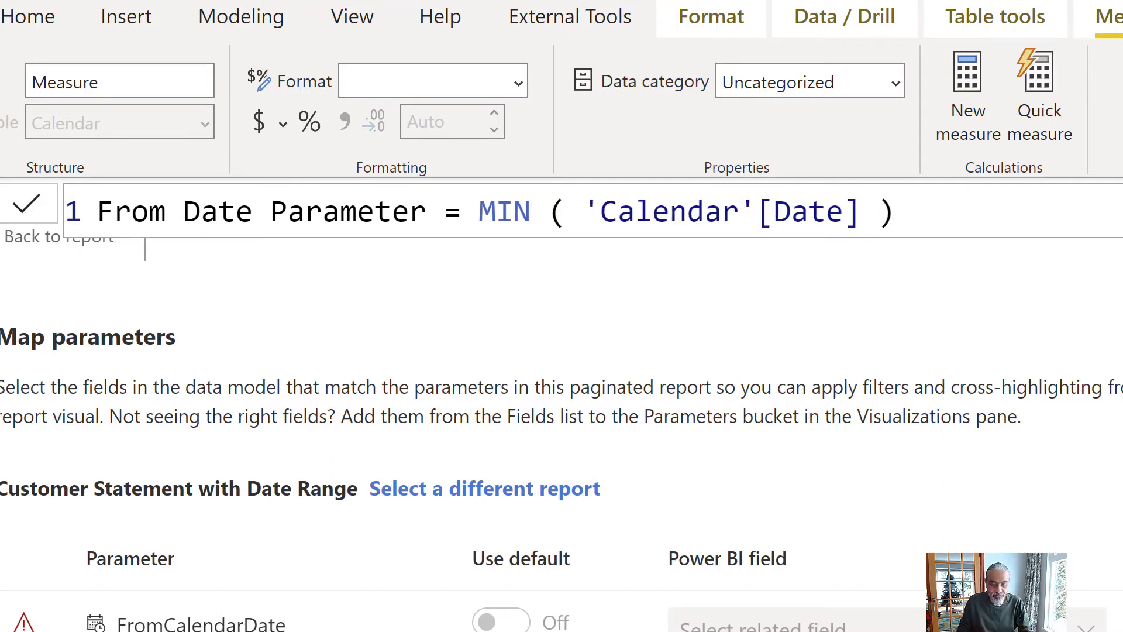
mouse_move(1066, 213)
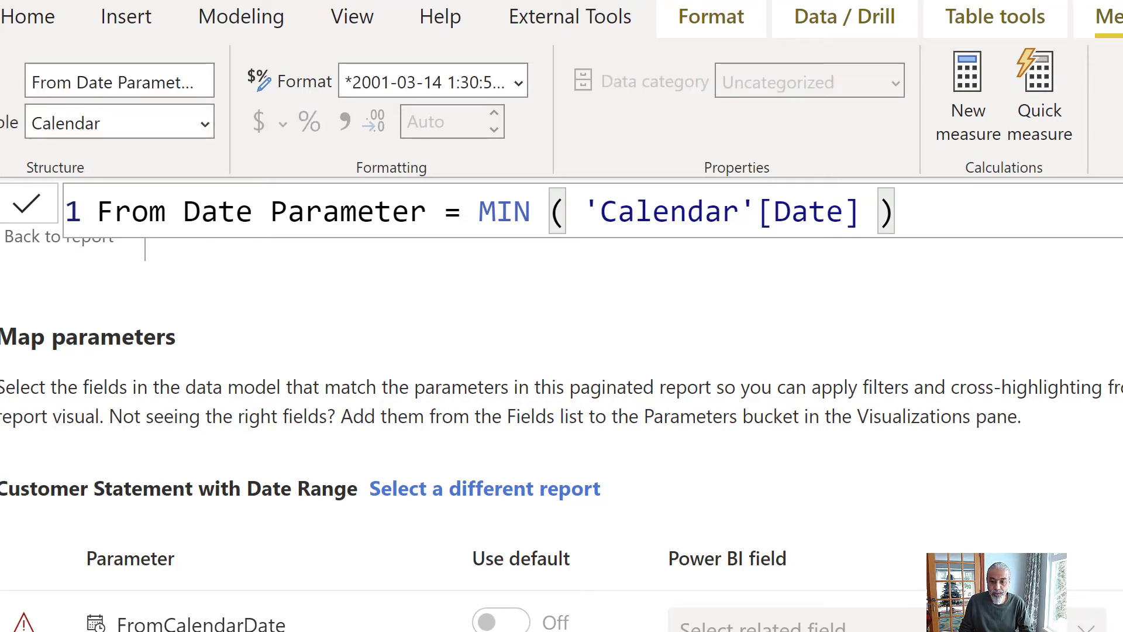
mouse_move(508, 302)
text(To)
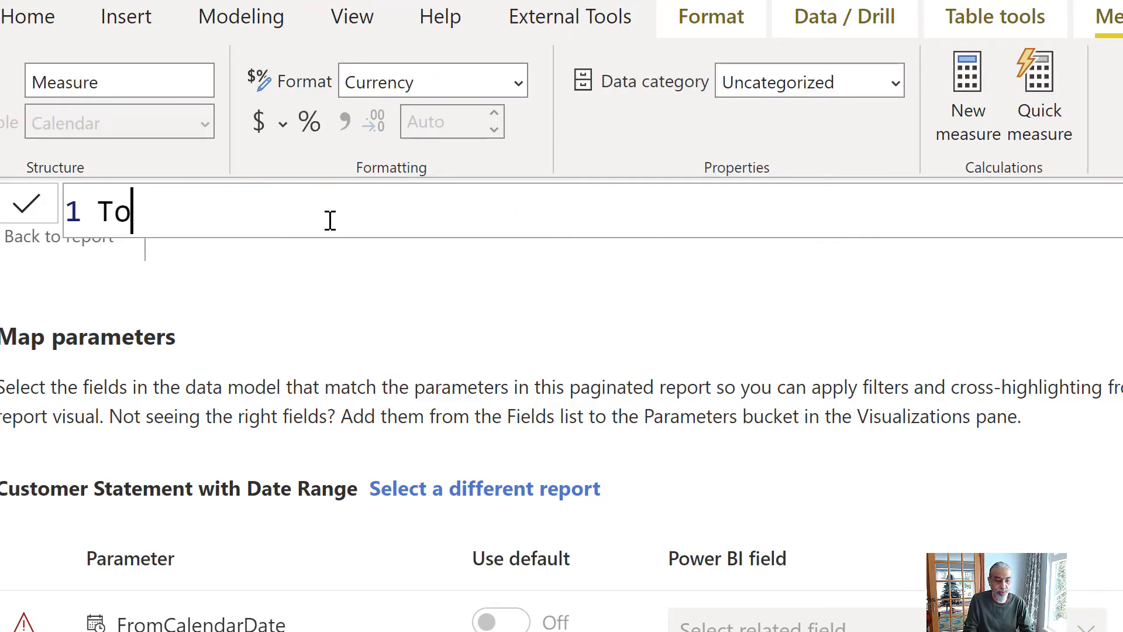
Create the measure To Date Parameter = MAX('Calendar'[Date]).
text(Date Paramete)
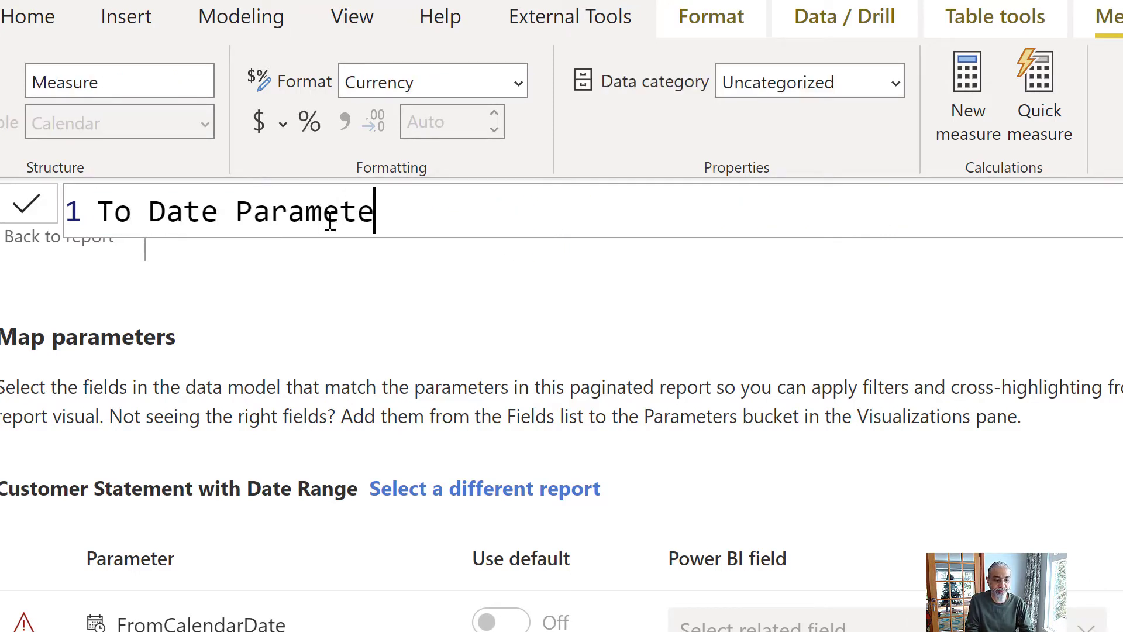
text(= MAX ( 'Calendar'[Date)
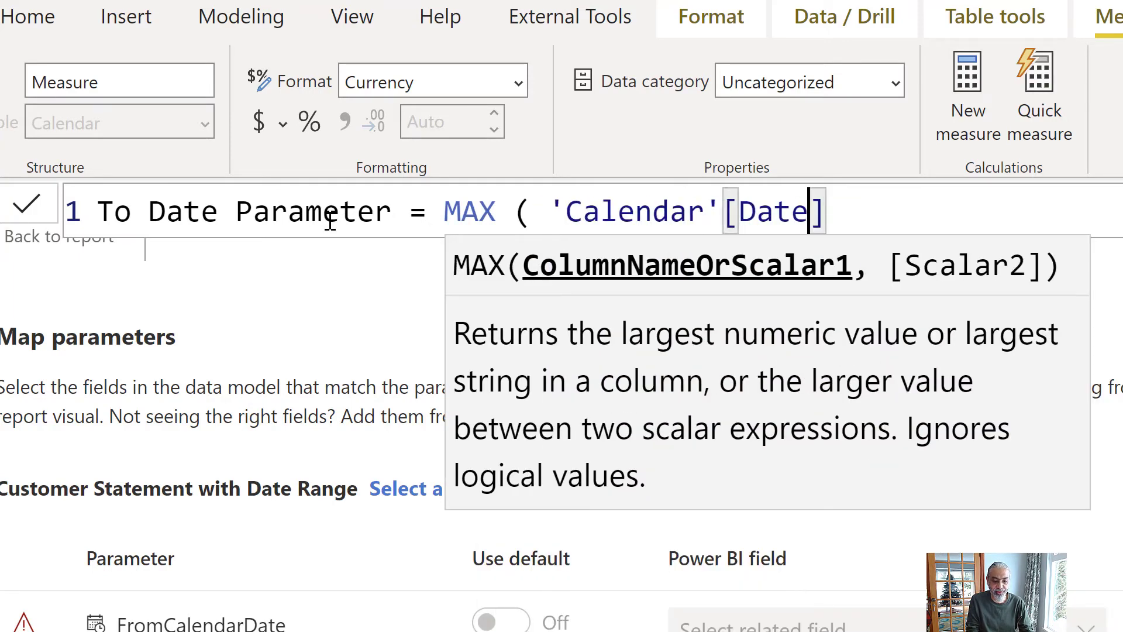
text())
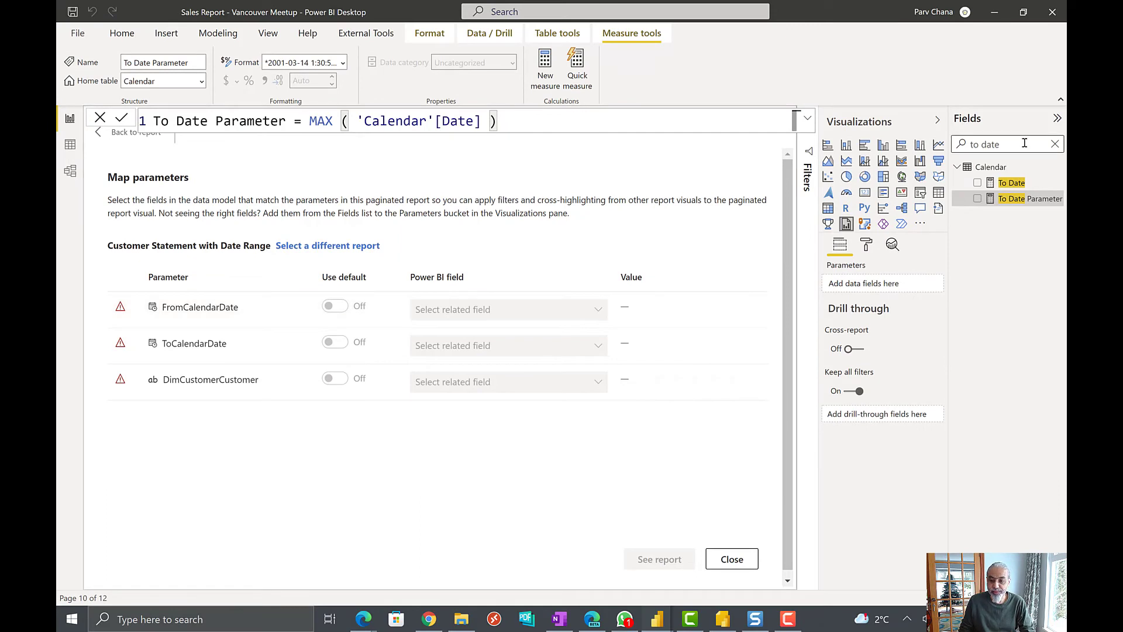
Add From Date Parameter and To Date Parameter via a 'Param' search, then search 'Customer'.
text(Param)
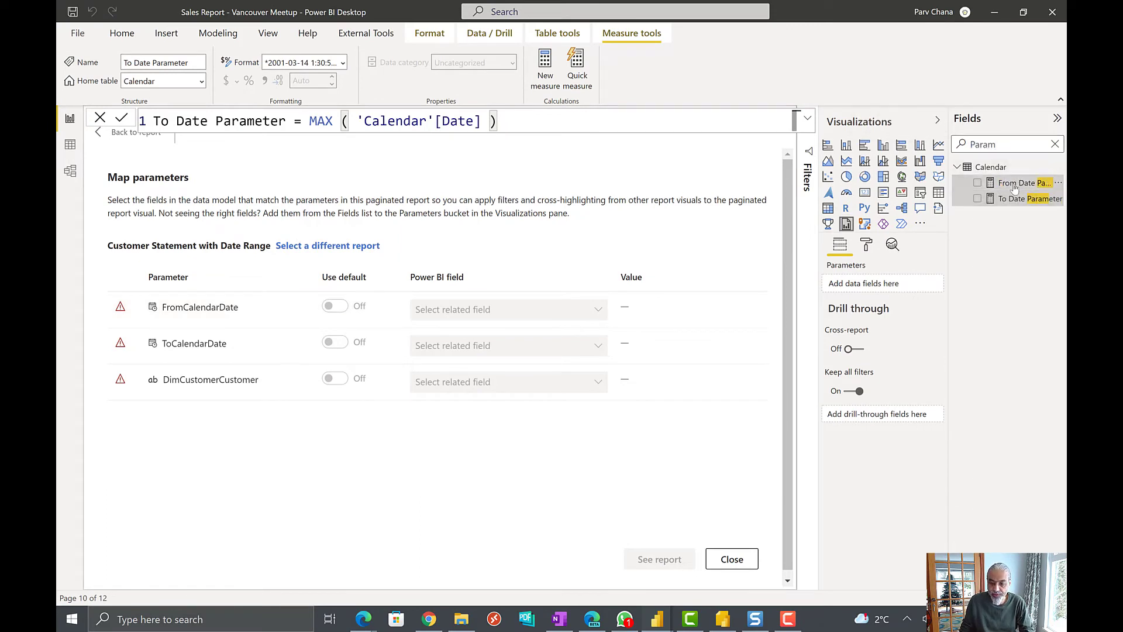
click(977, 182)
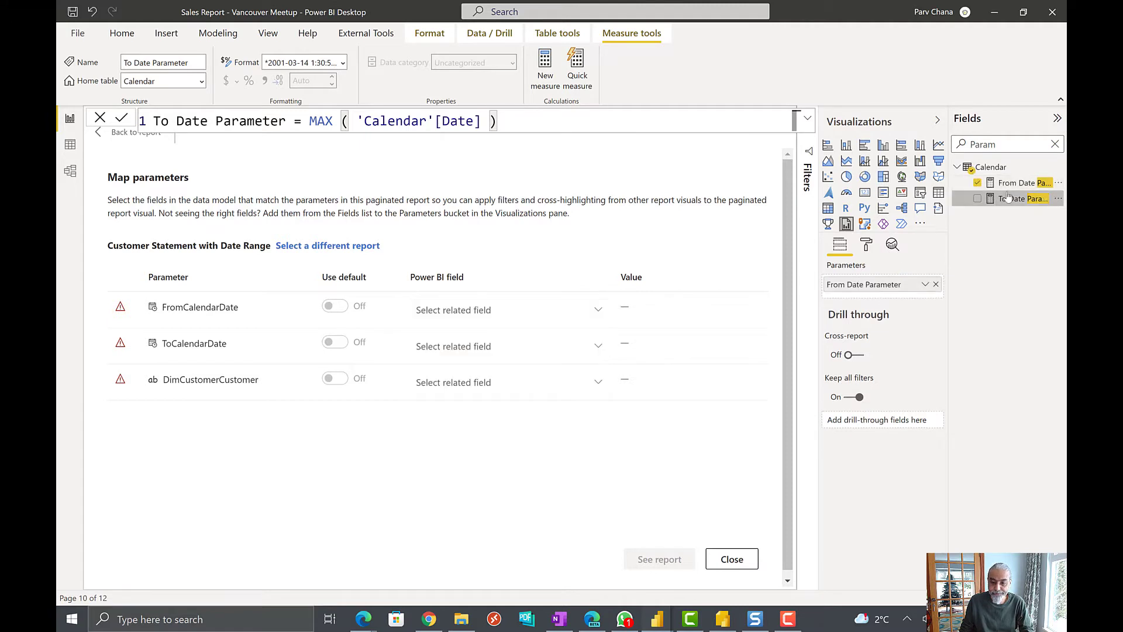
click(978, 198)
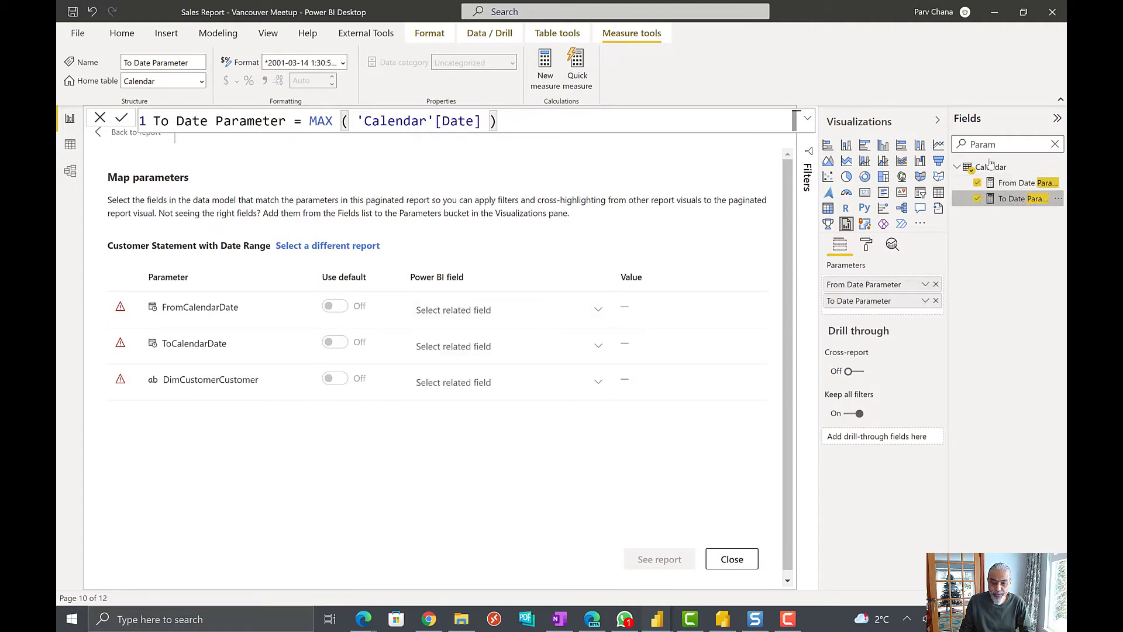
text(Customer)
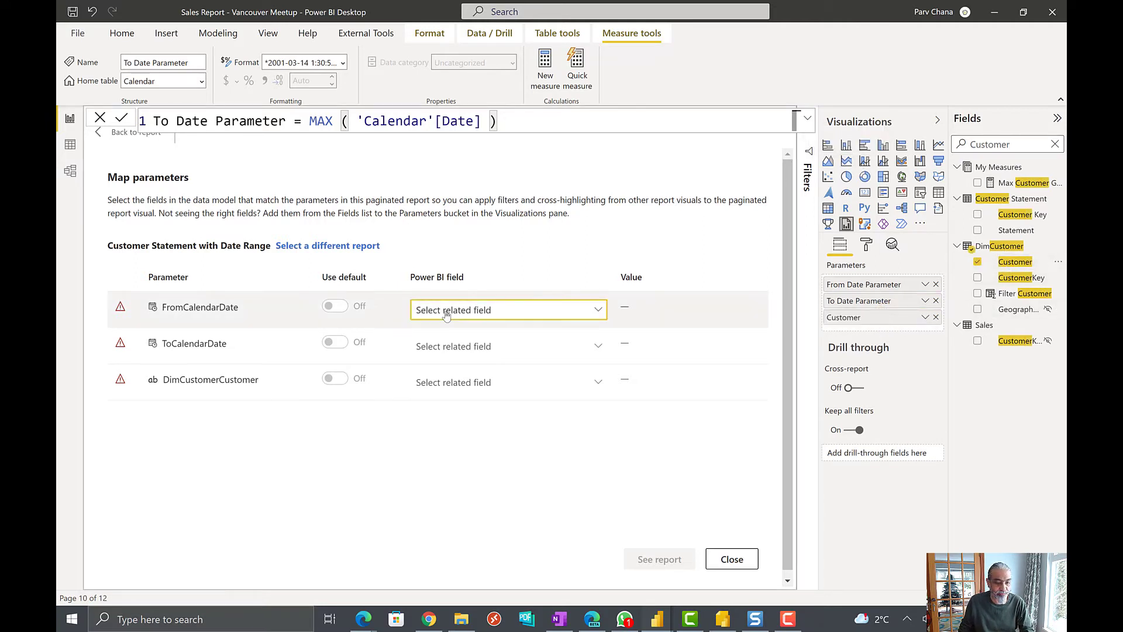
Map the three parameters to From Date Parameter, To Date Parameter and Customer, then render.
click(507, 310)
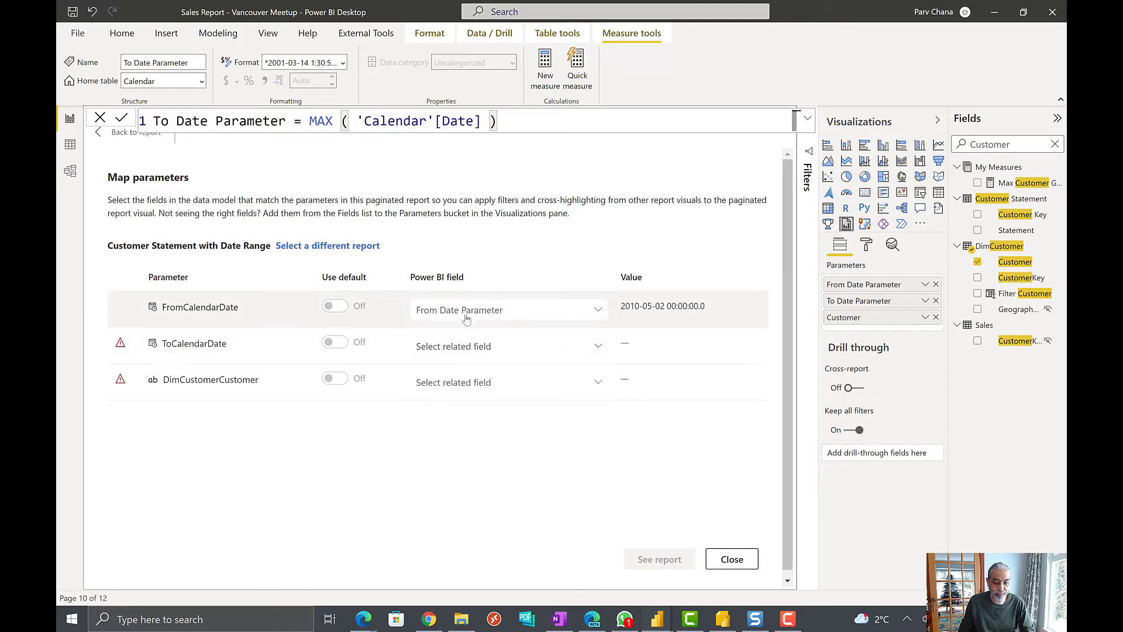
click(509, 347)
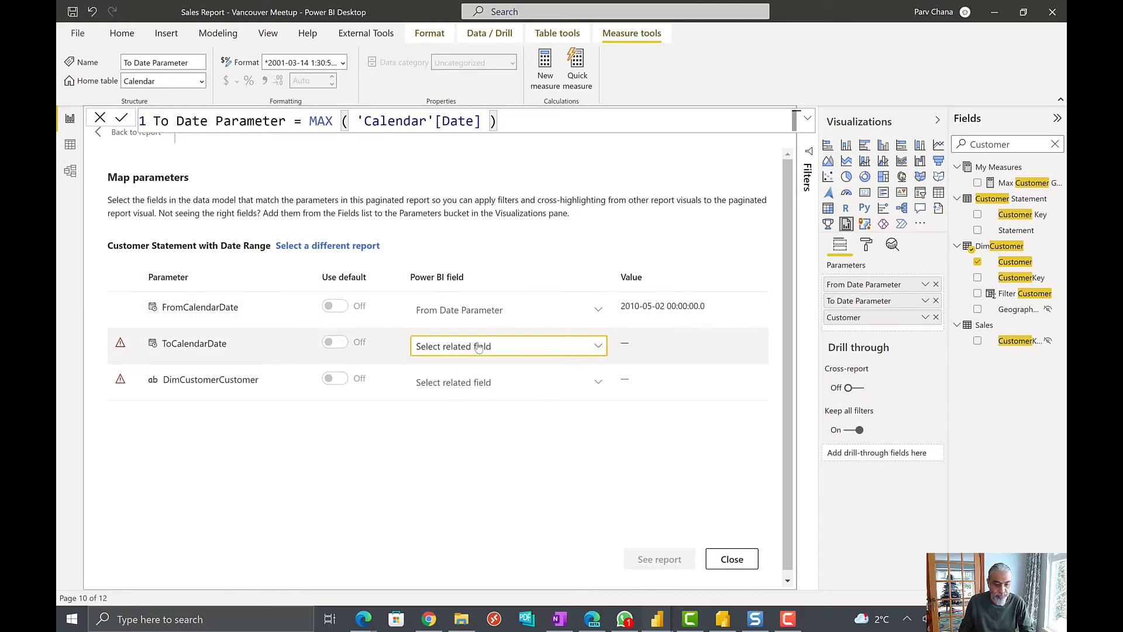
click(508, 346)
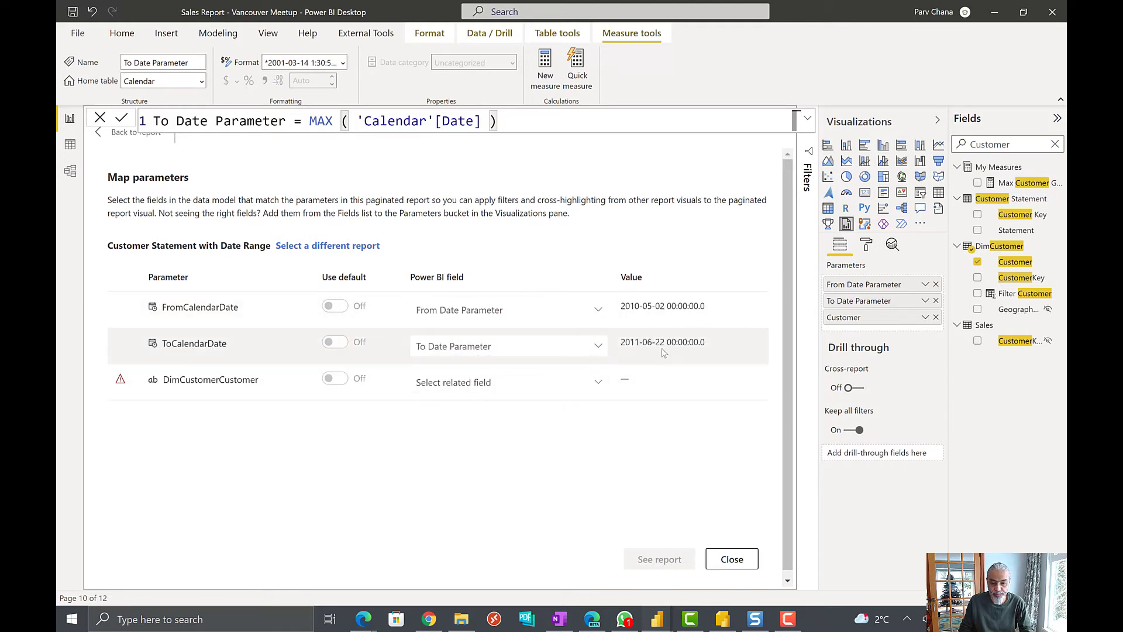
click(509, 382)
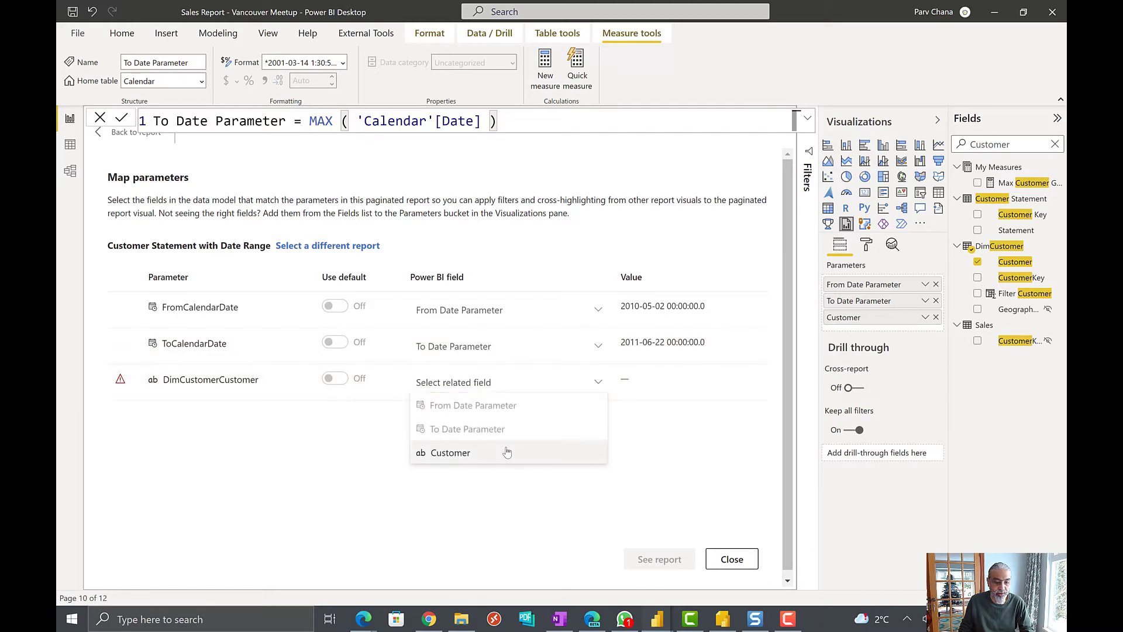
click(451, 452)
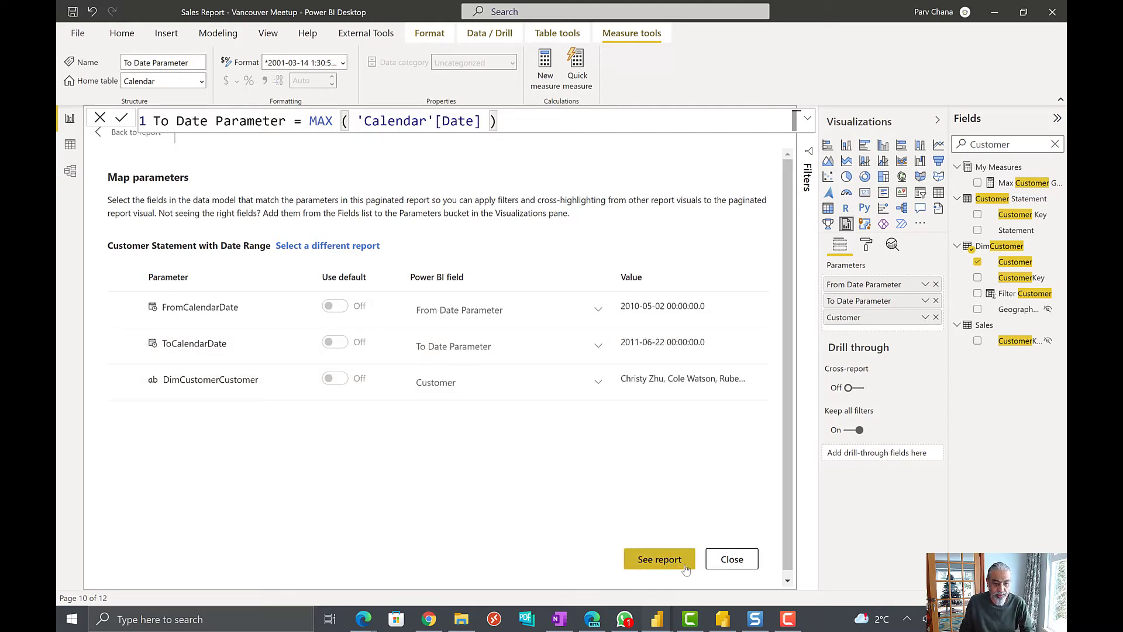
click(659, 559)
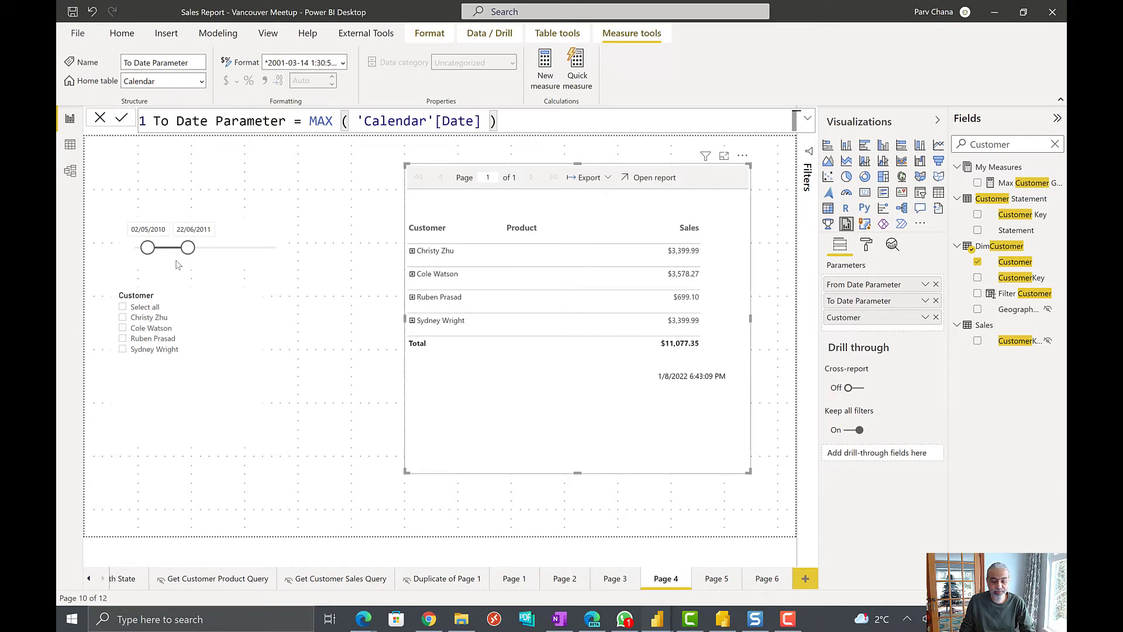
Drag the date slicer range to 01/01/2010 through 05/03/2011.
drag(188, 247, 172, 247)
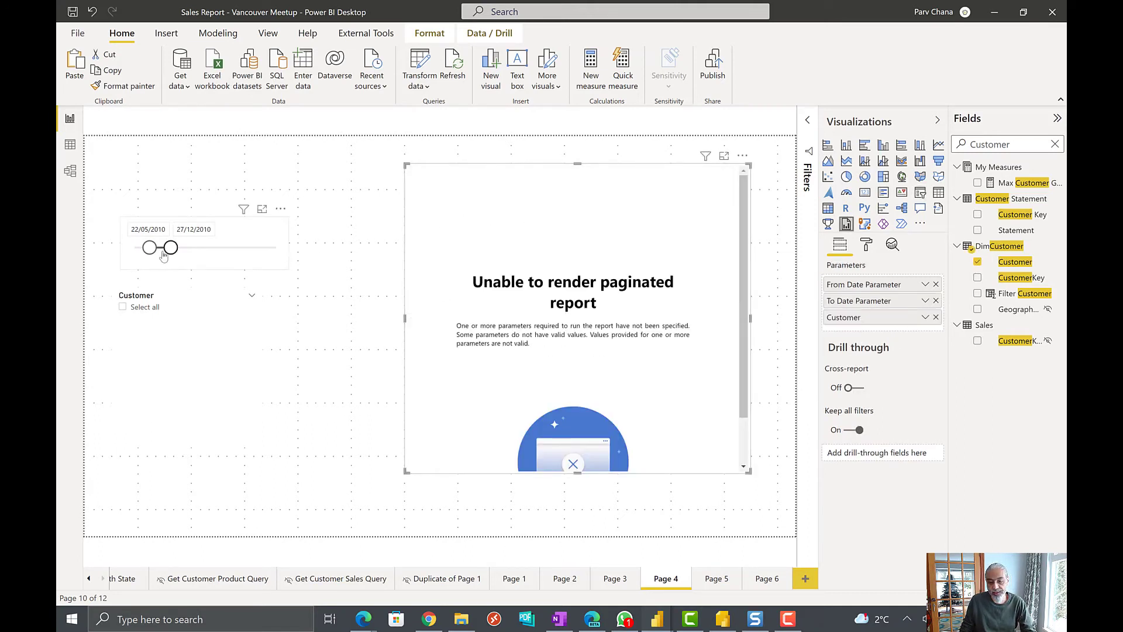
drag(150, 247, 135, 247)
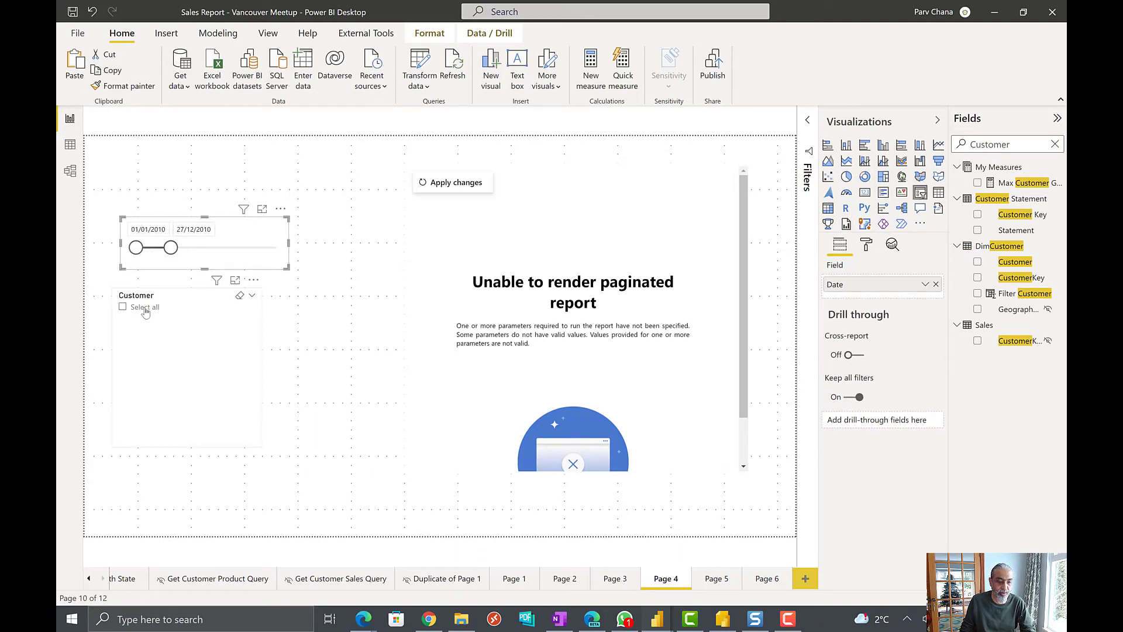
drag(173, 246, 178, 246)
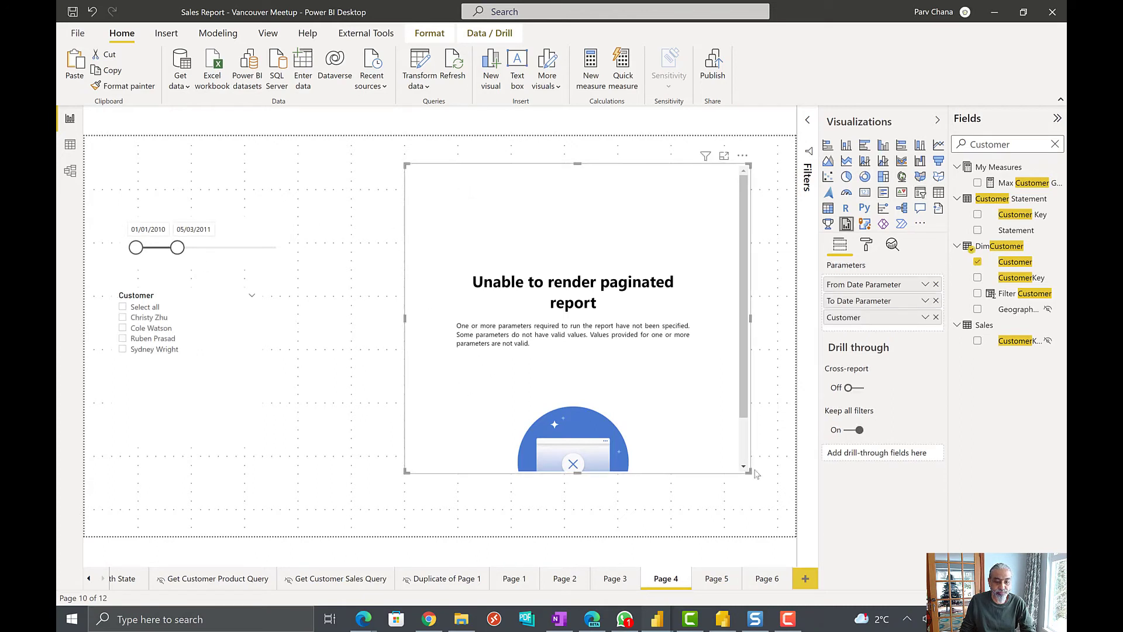
Switch to Page 5 and back to Page 4 to reload the paginated report.
click(716, 579)
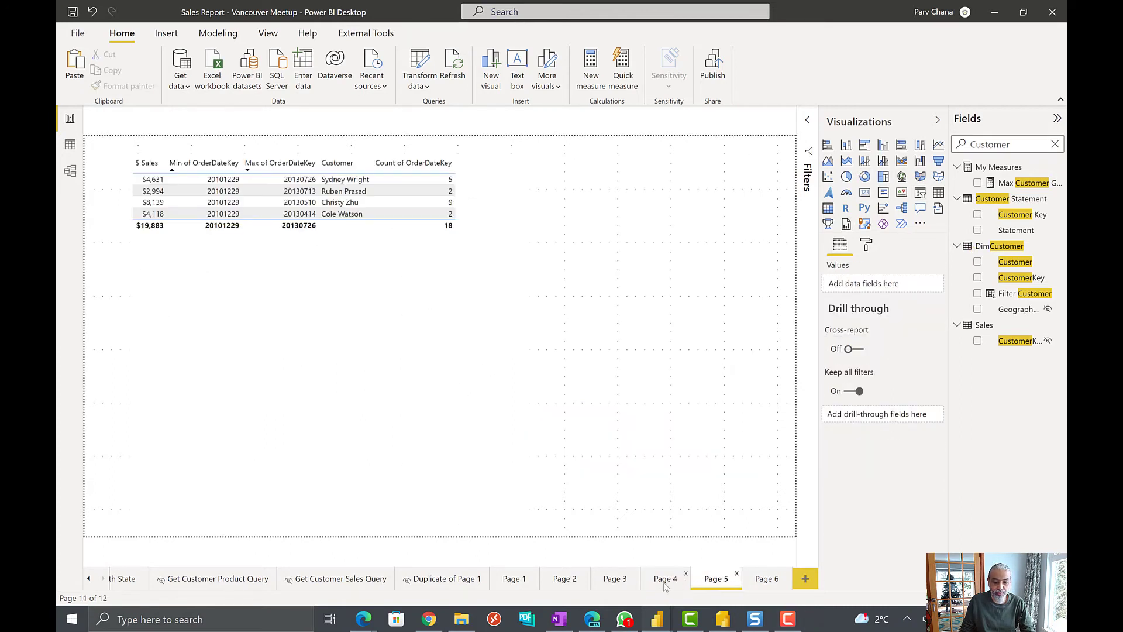
click(665, 579)
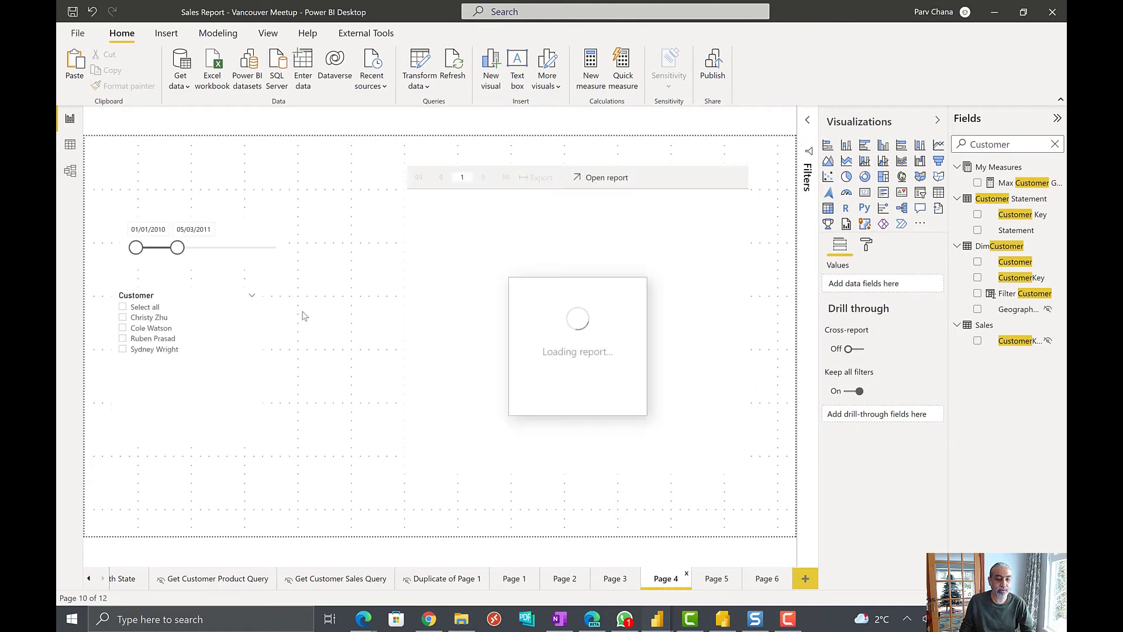
mouse_move(338, 214)
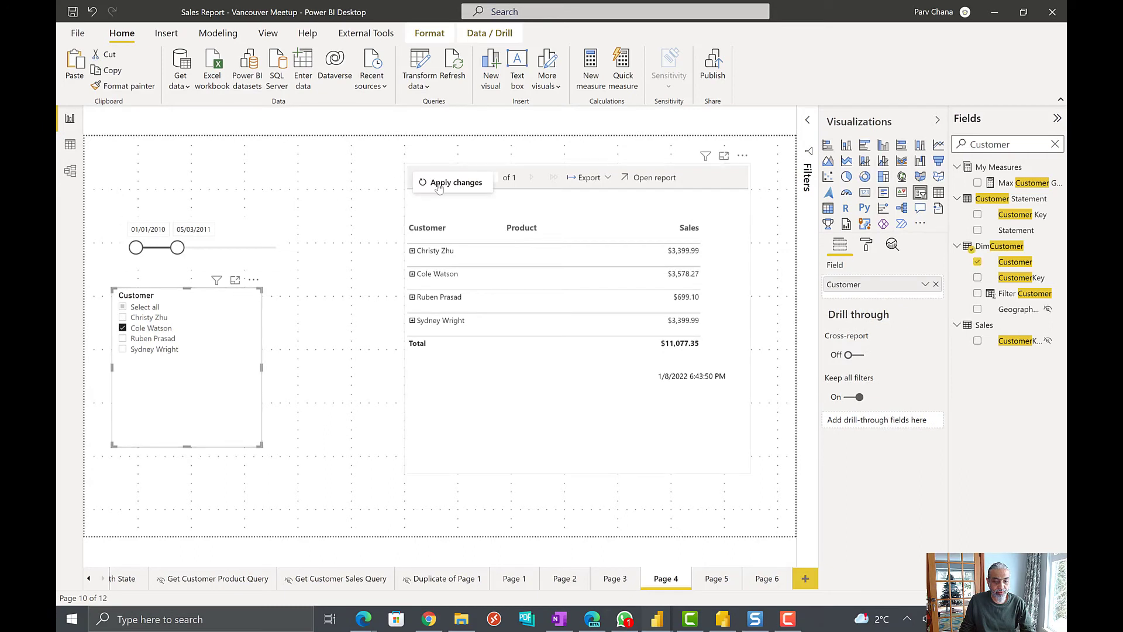
click(455, 182)
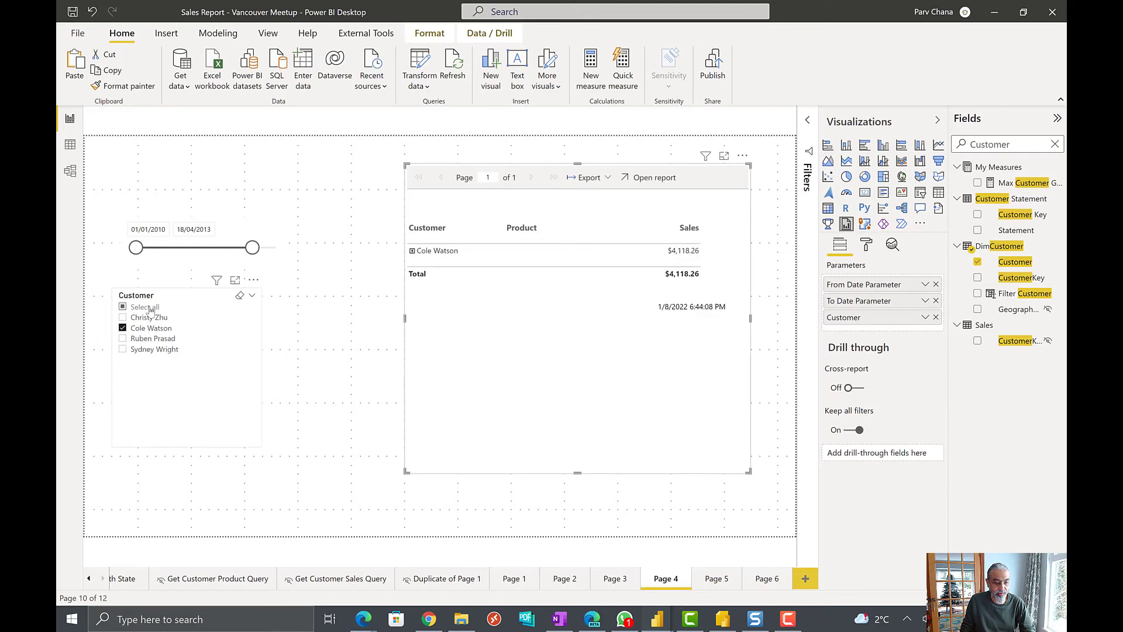
click(123, 306)
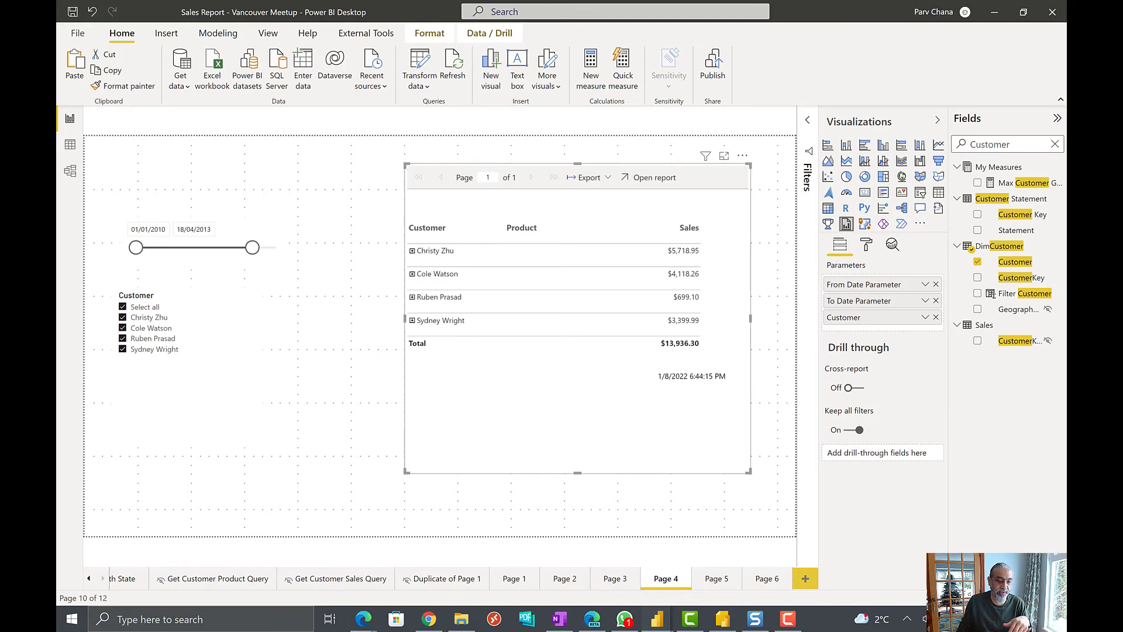
mouse_move(177, 217)
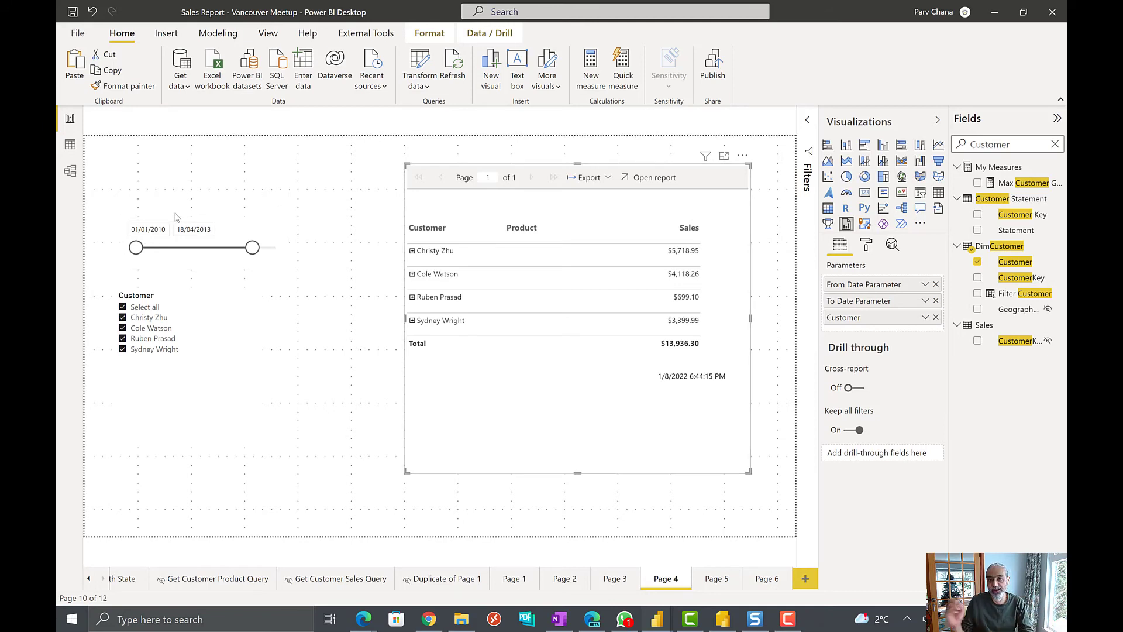